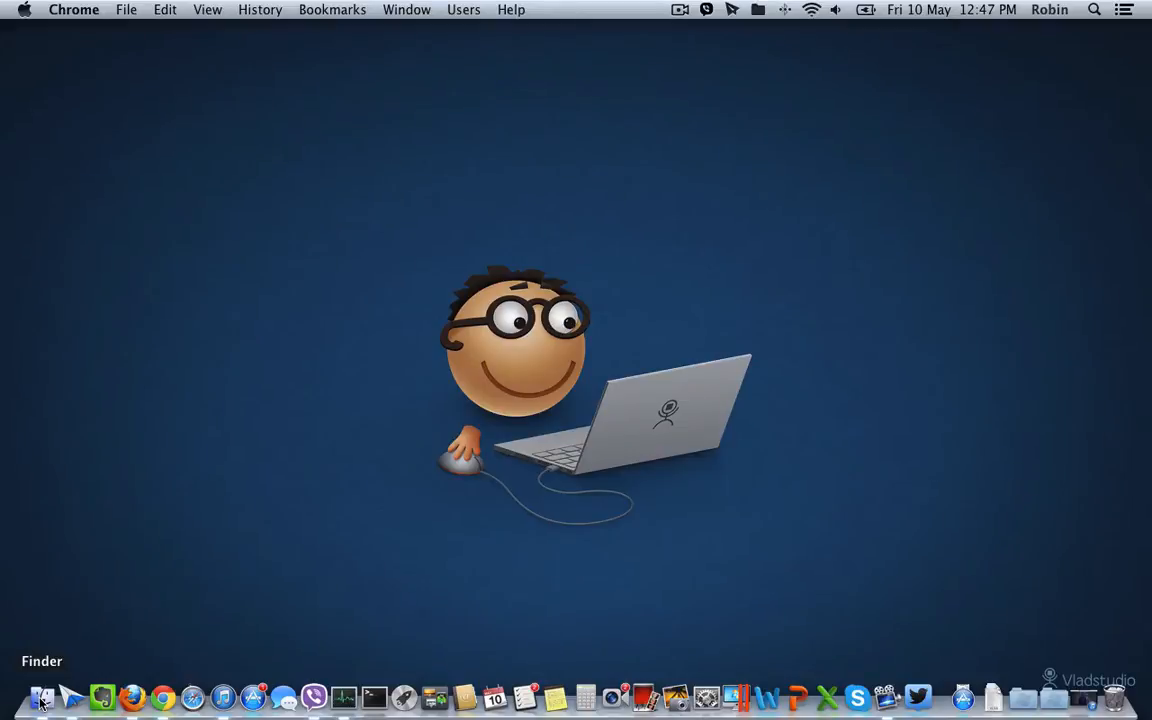
Open a Finder window on All My Files from the Dock
{"action": "left_click", "coordinate": [40, 688]}
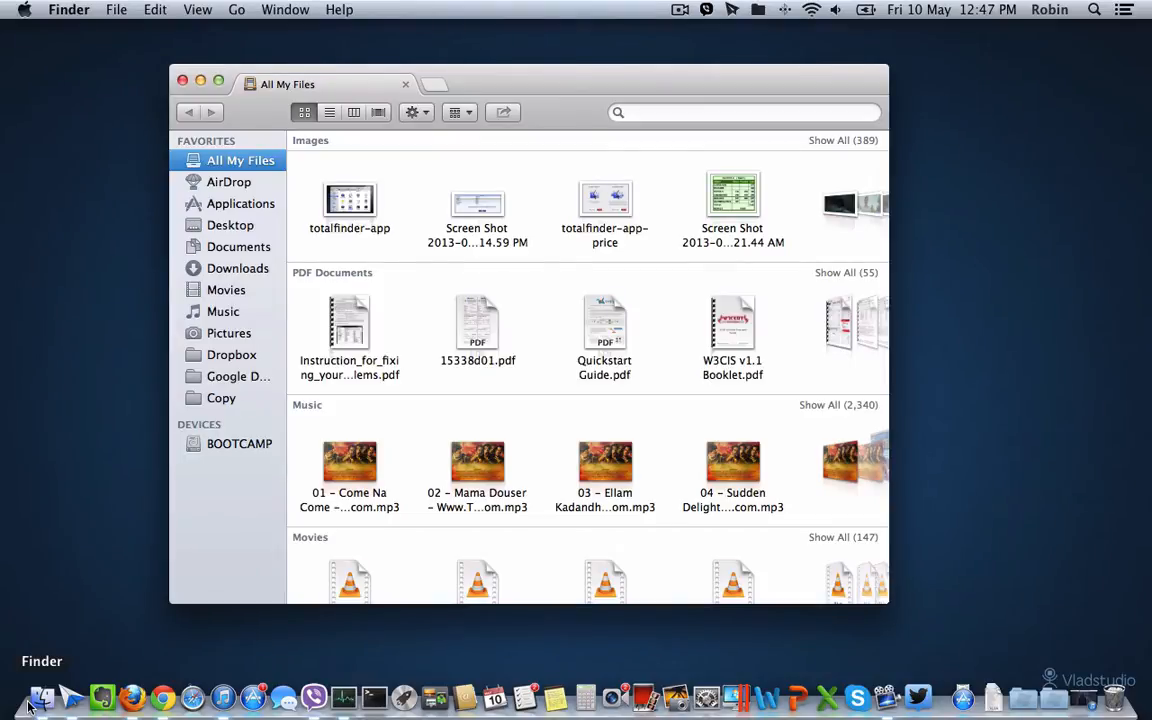
{"action": "mouse_move", "coordinate": [212, 578]}
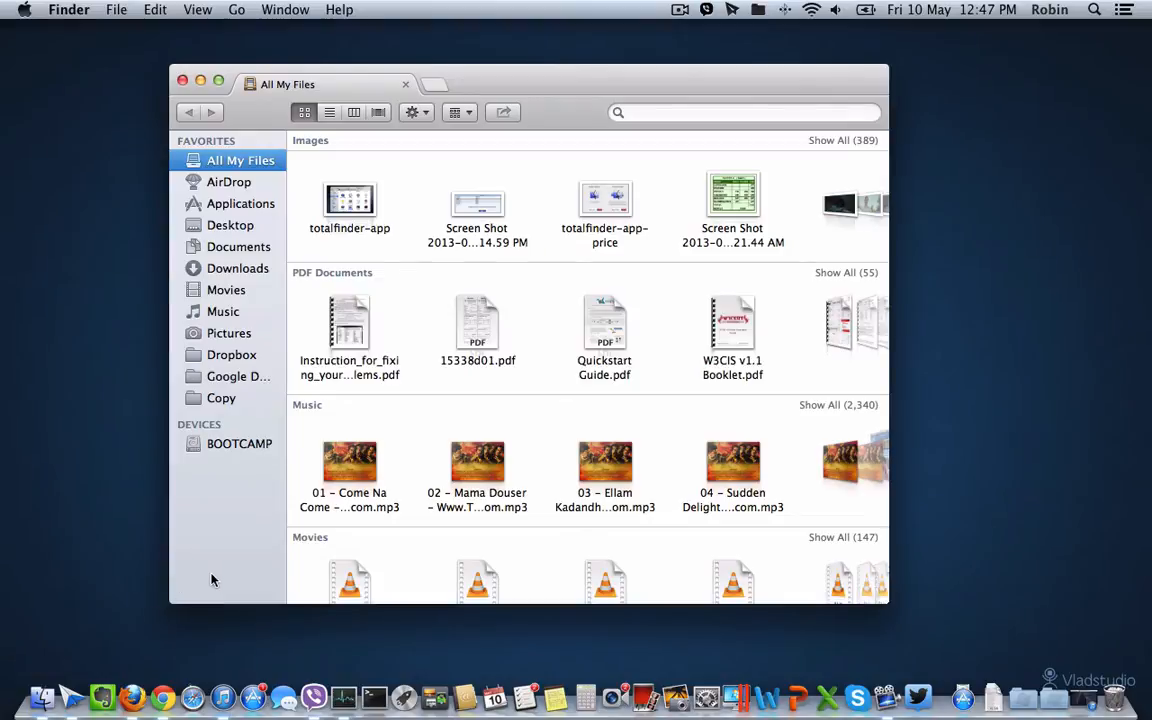
{"action": "mouse_move", "coordinate": [218, 580]}
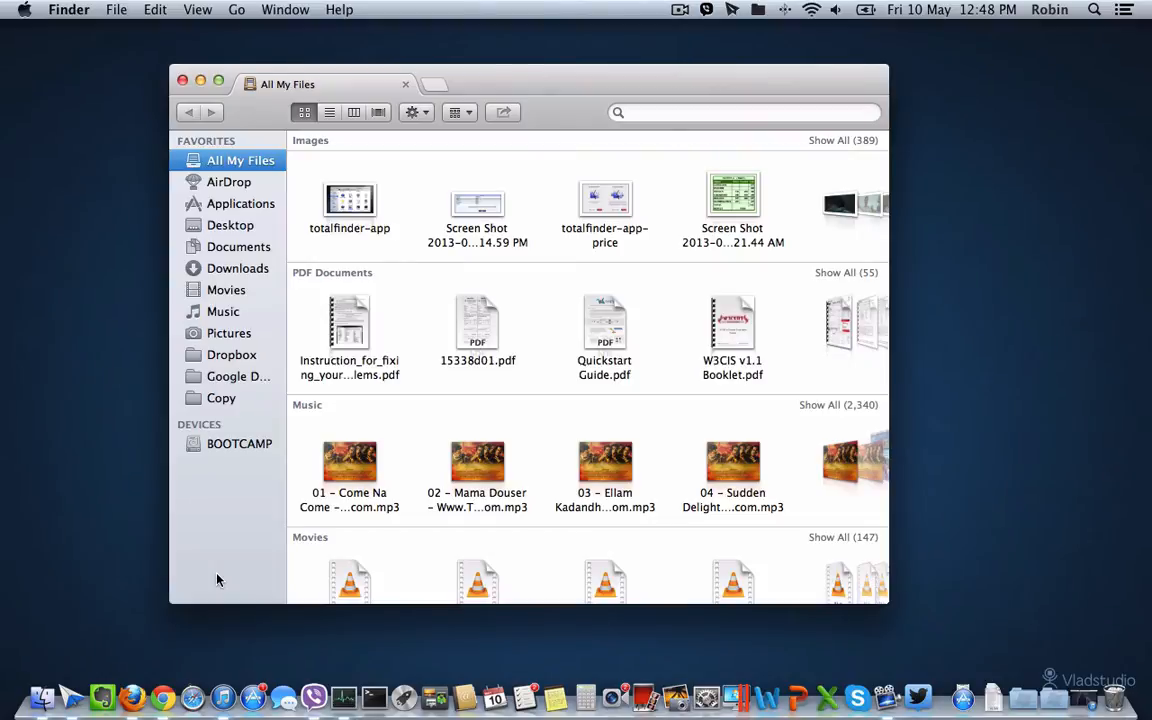
{"action": "mouse_move", "coordinate": [212, 580]}
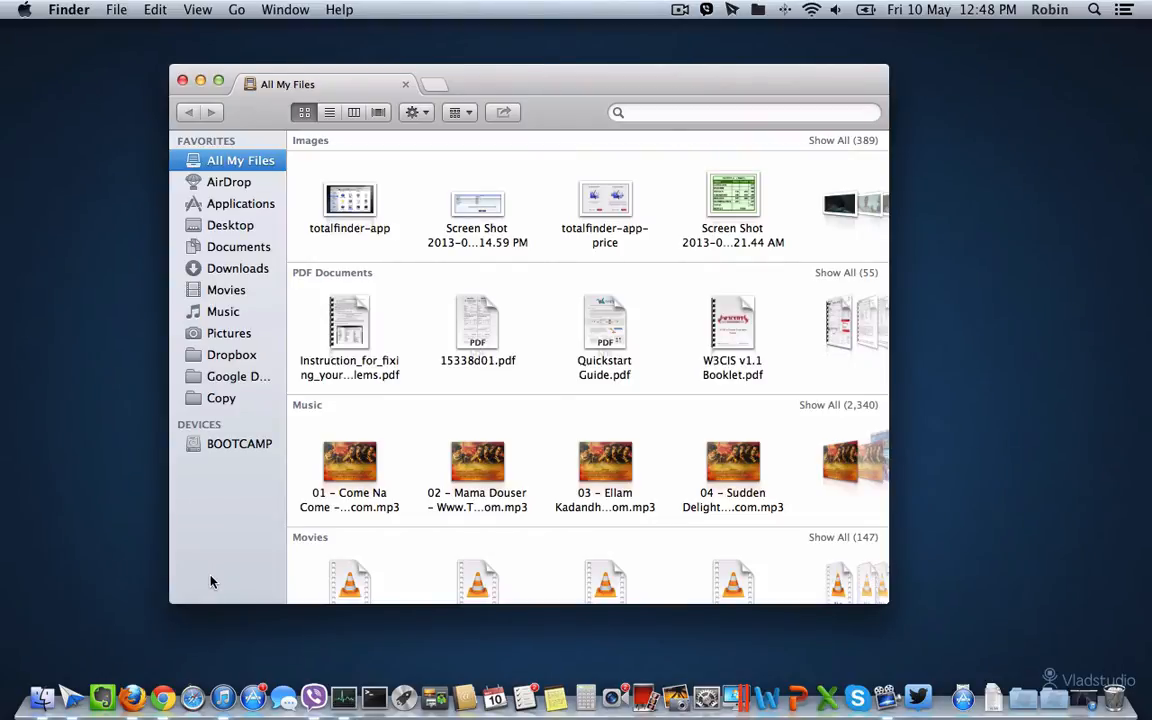
{"action": "mouse_move", "coordinate": [218, 584]}
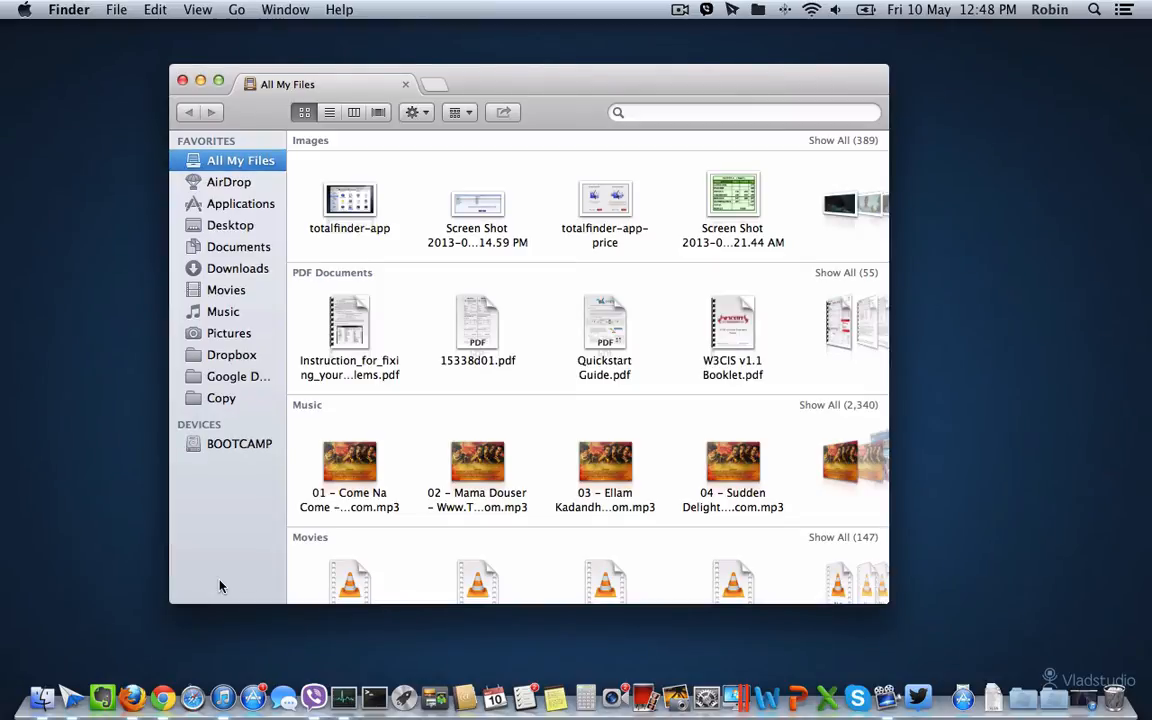
{"action": "mouse_move", "coordinate": [428, 174]}
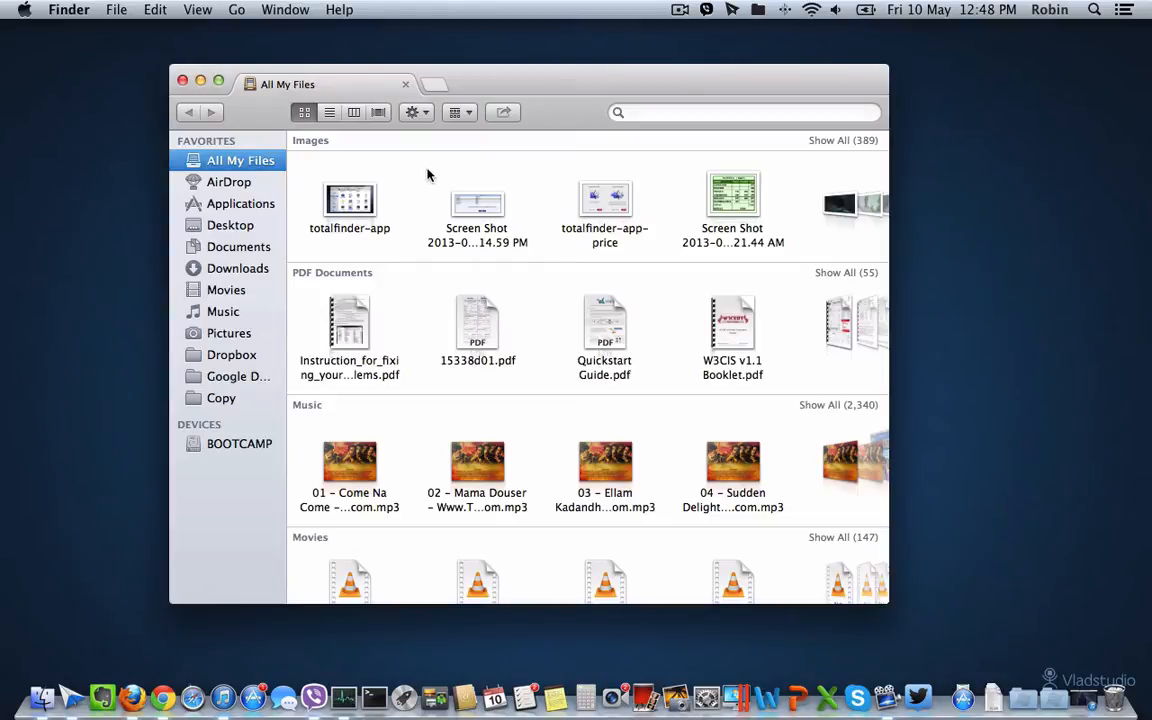
{"action": "mouse_move", "coordinate": [416, 204]}
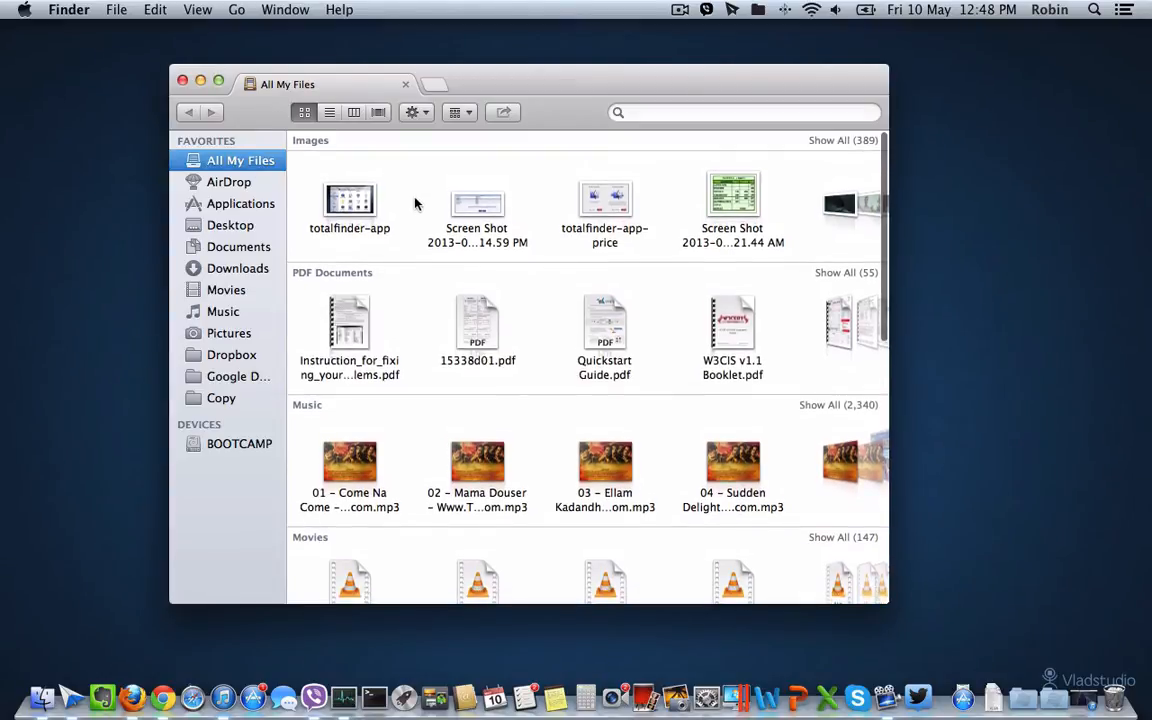
{"action": "mouse_move", "coordinate": [532, 164]}
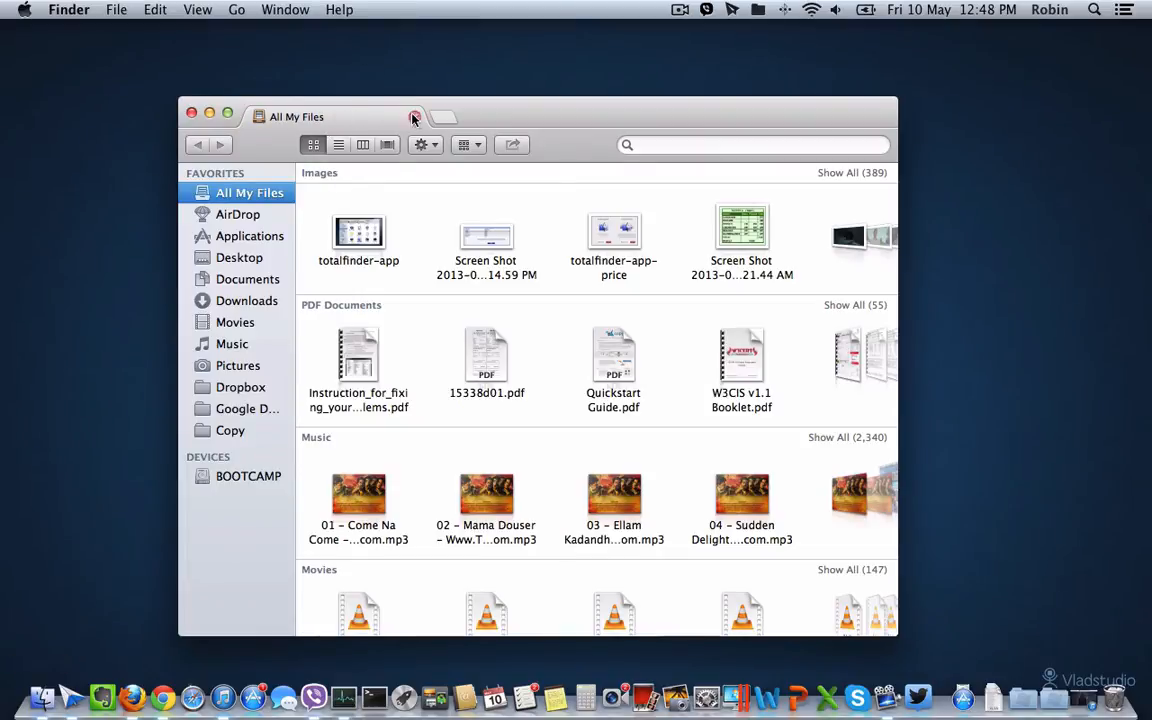
Add two tabs showing Music and Pictures, then return to the All My Files tab
{"action": "left_click", "coordinate": [414, 116]}
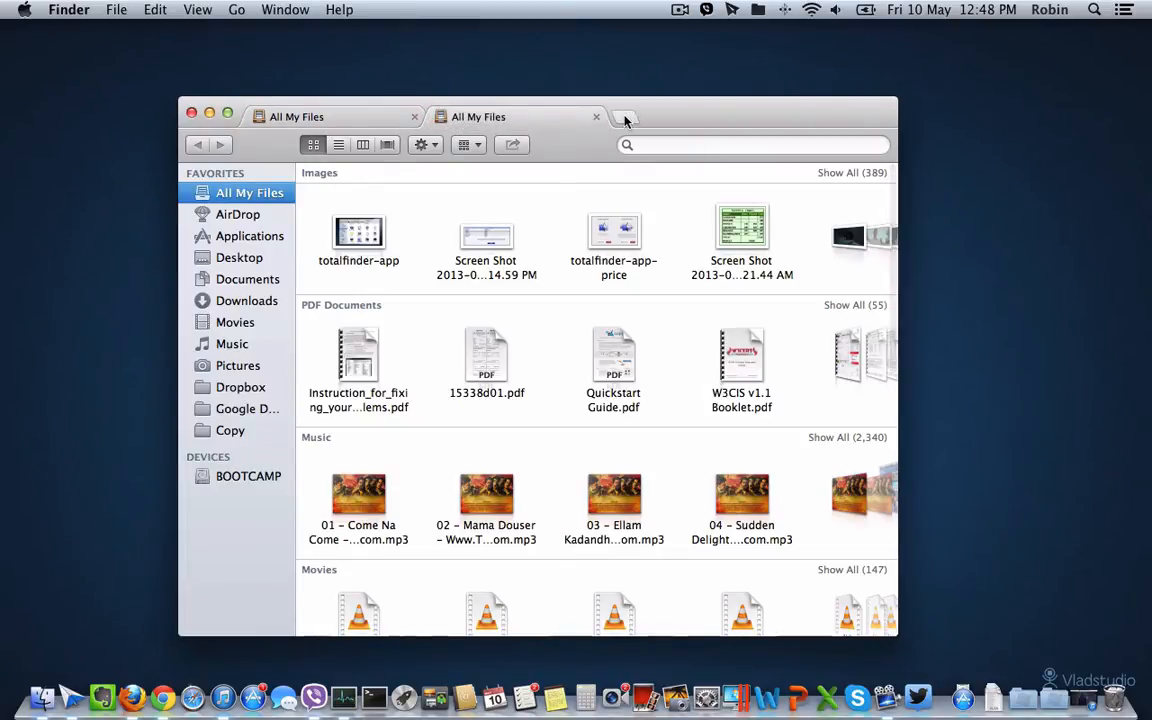
{"action": "left_click", "coordinate": [624, 118]}
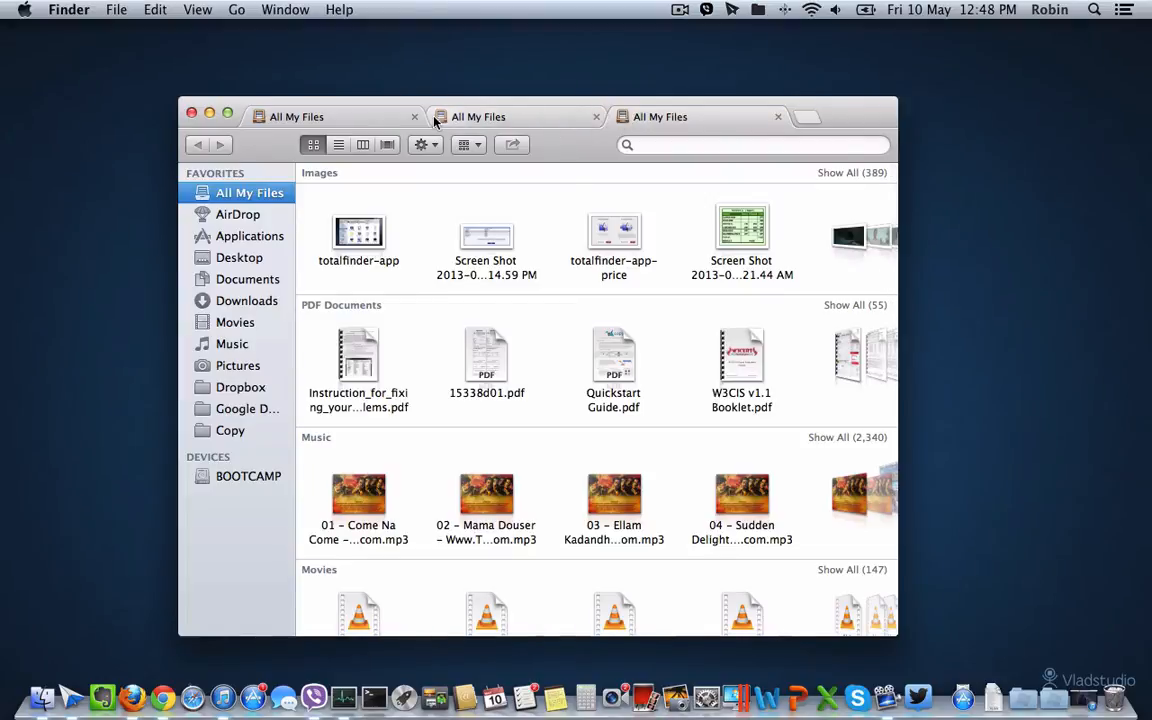
{"action": "left_click", "coordinate": [232, 344]}
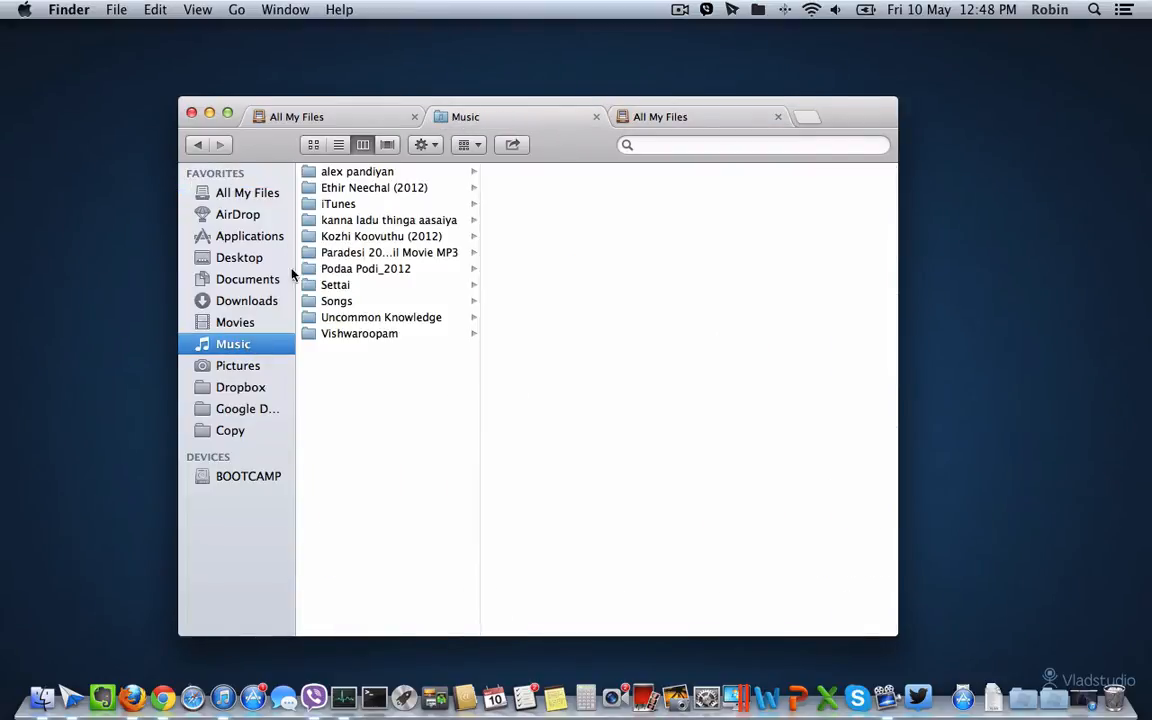
{"action": "left_click", "coordinate": [248, 192]}
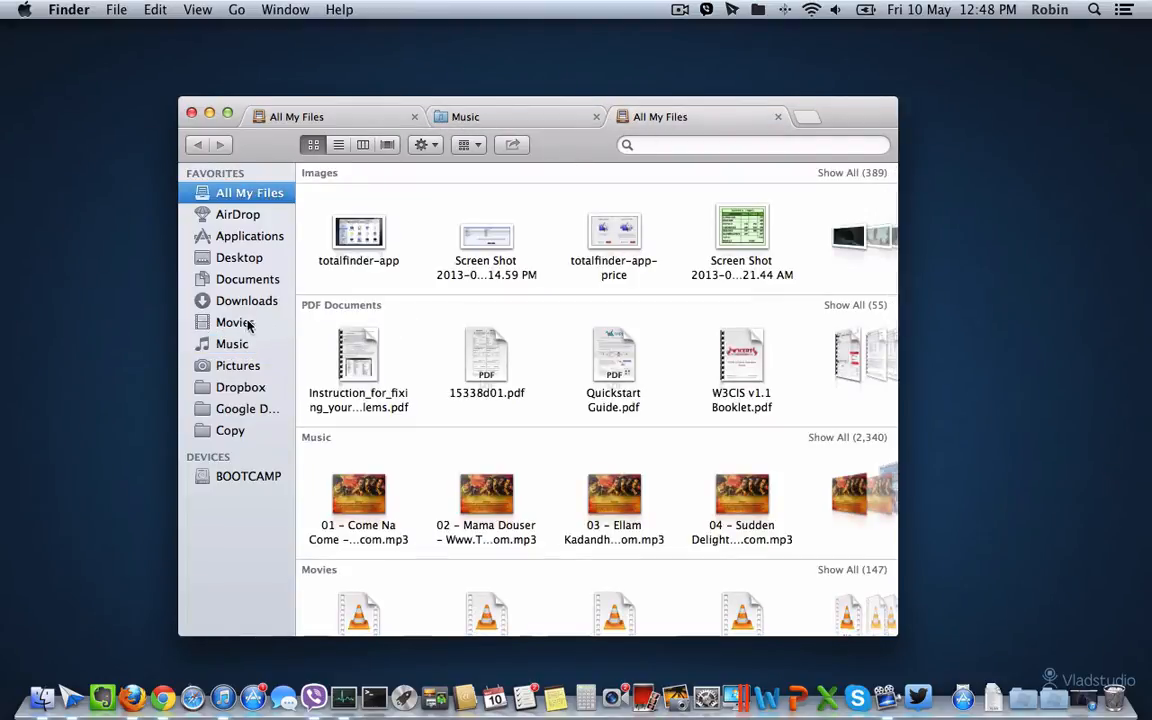
{"action": "left_click", "coordinate": [240, 364]}
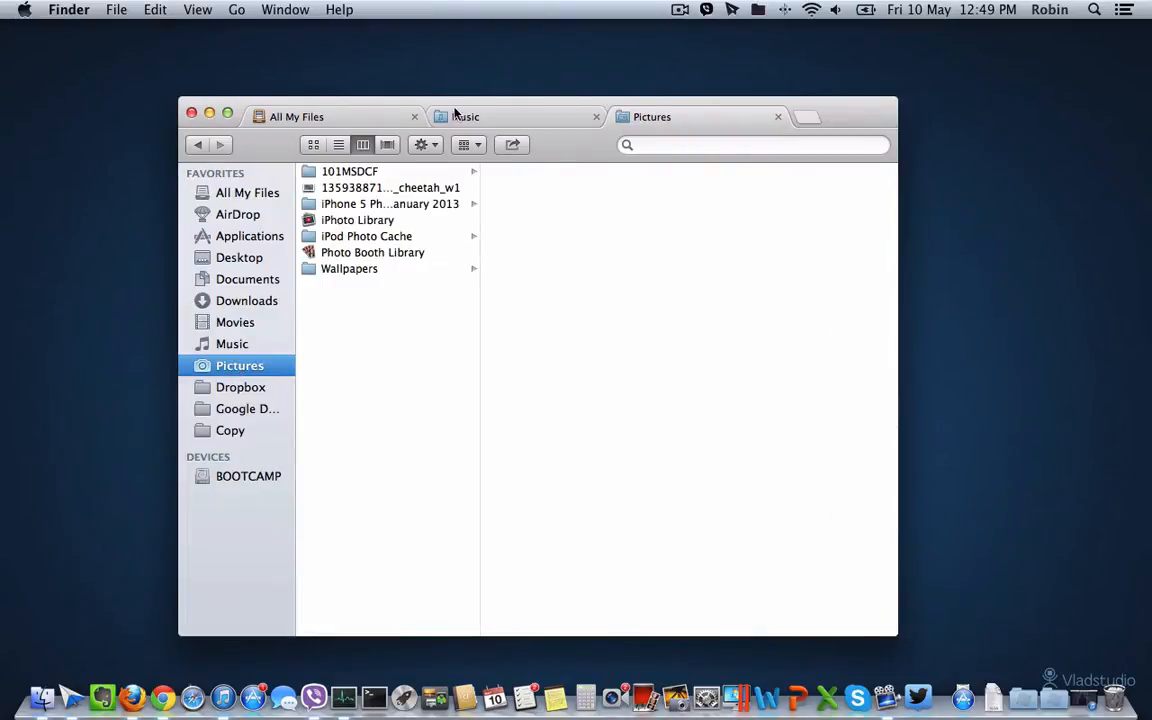
{"action": "left_click", "coordinate": [296, 116]}
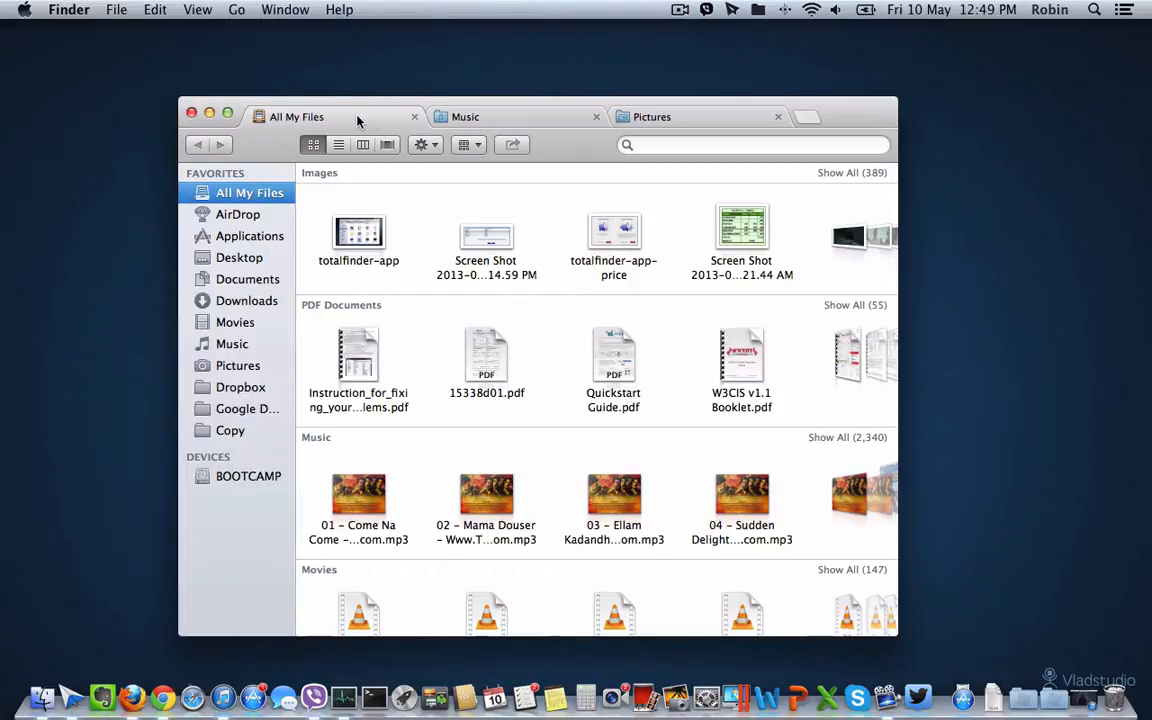
{"action": "mouse_move", "coordinate": [508, 328]}
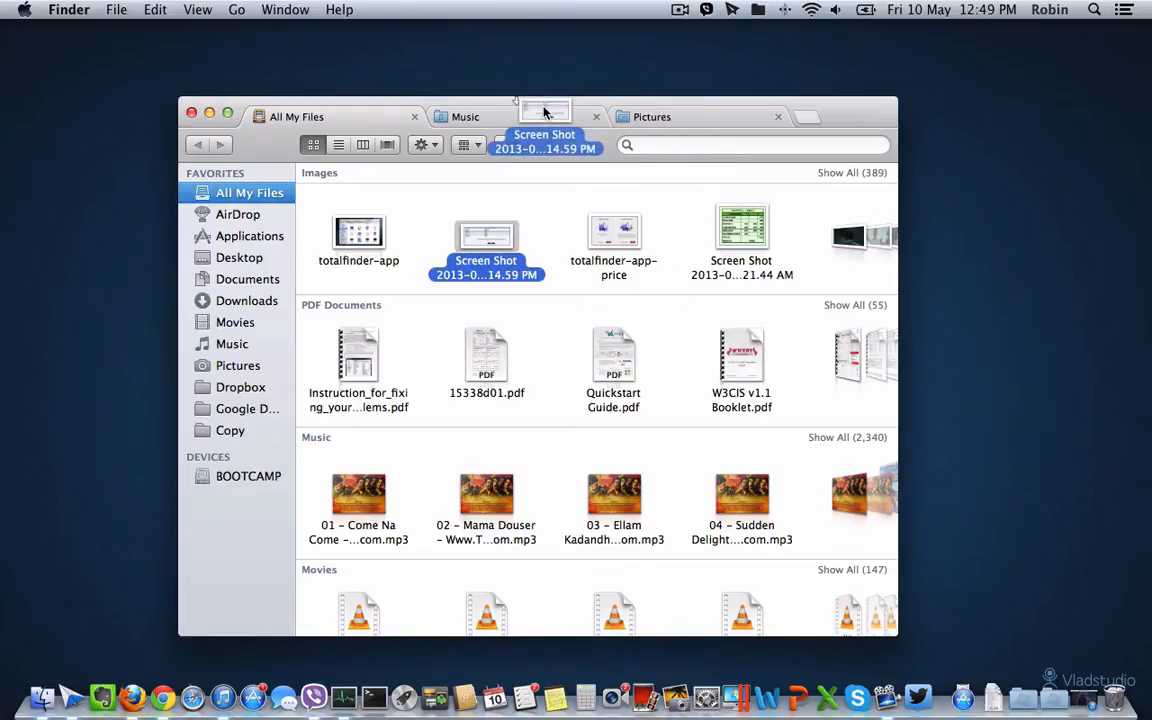
{"action": "left_click", "coordinate": [462, 116]}
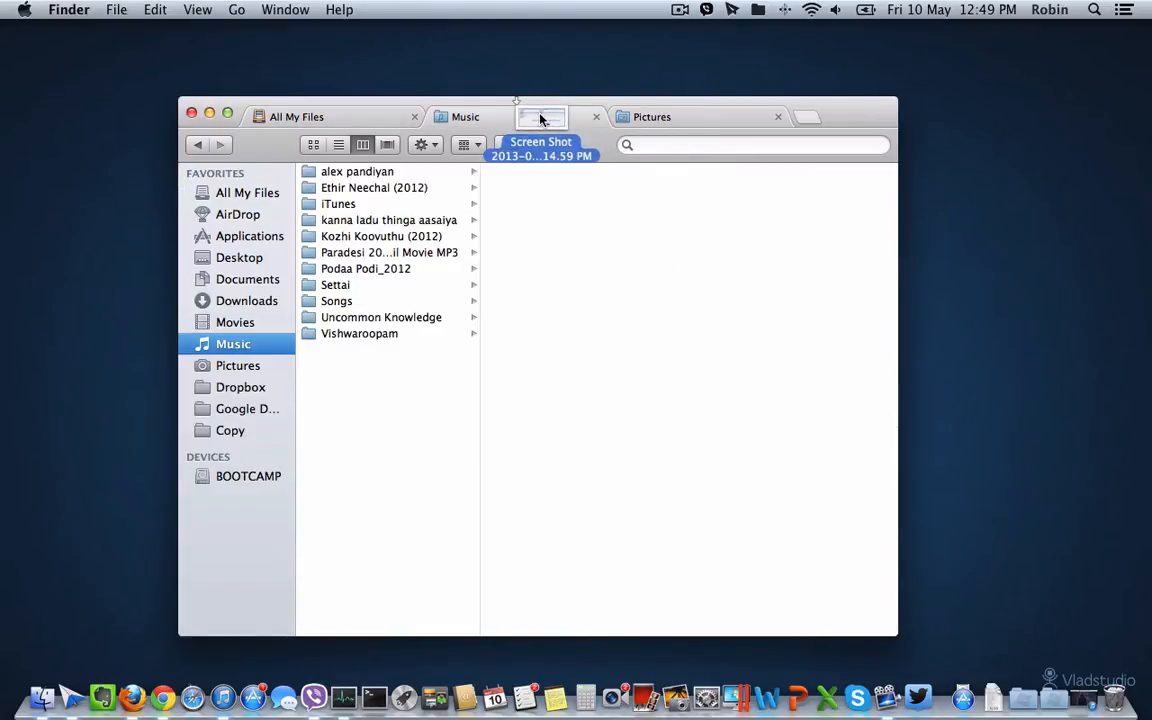
{"action": "left_click", "coordinate": [652, 116]}
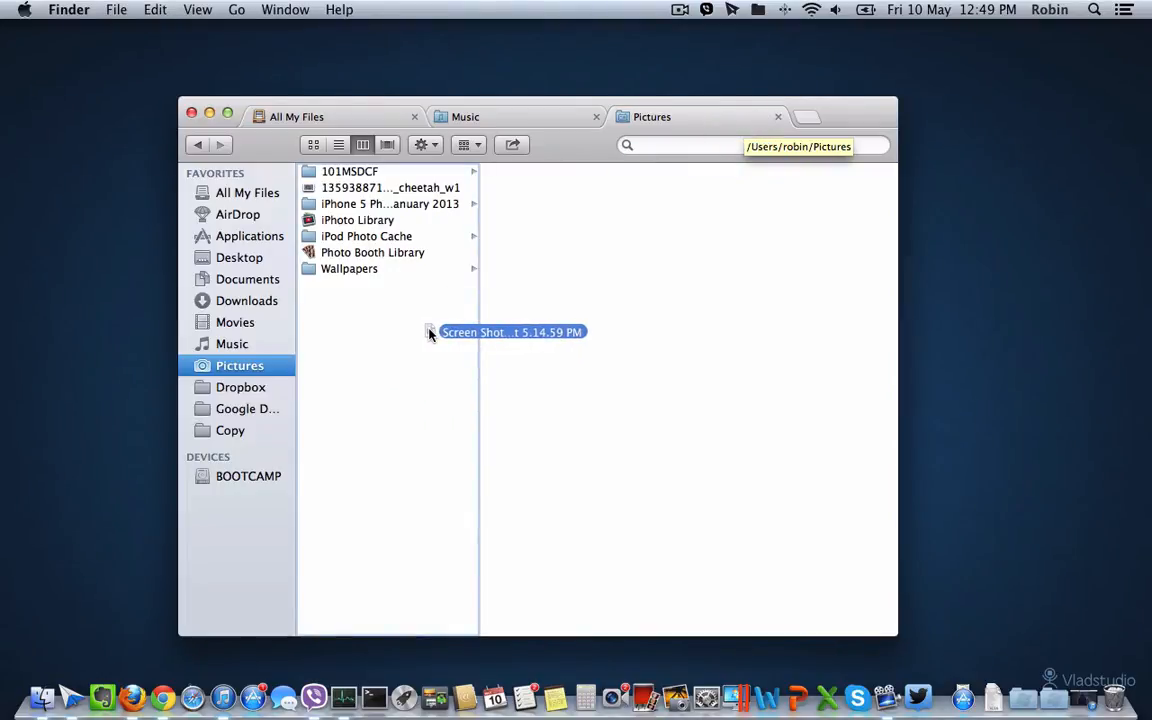
{"action": "left_click", "coordinate": [248, 192]}
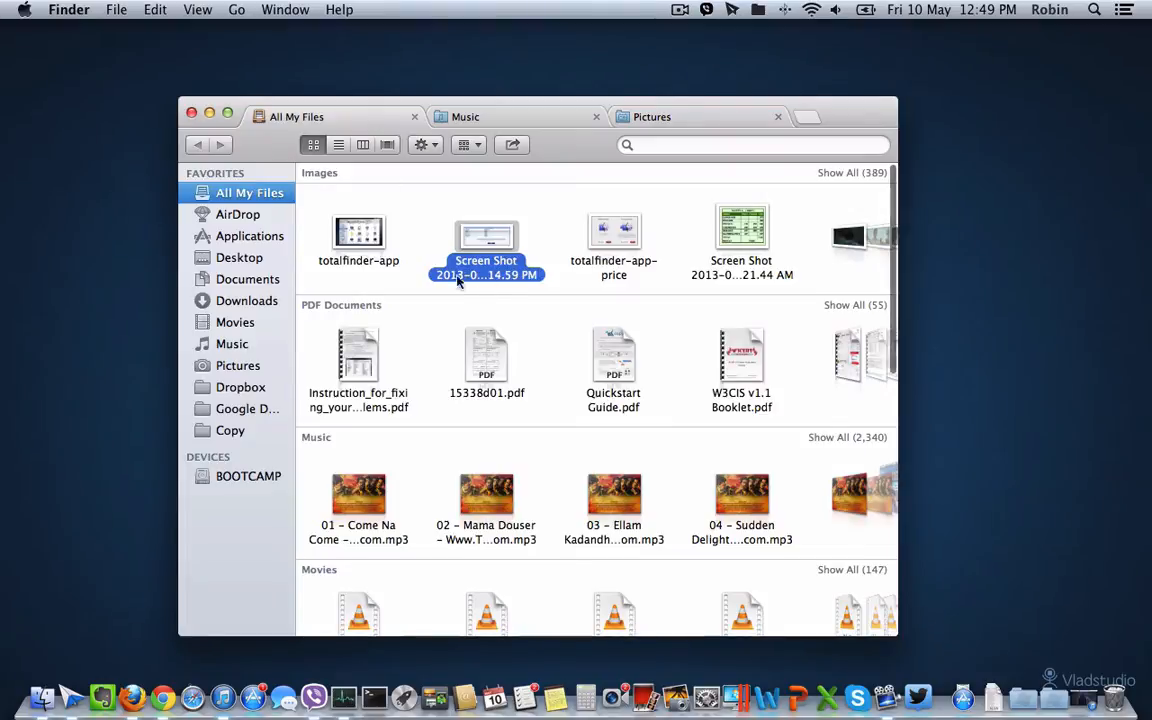
{"action": "right_click", "coordinate": [486, 236]}
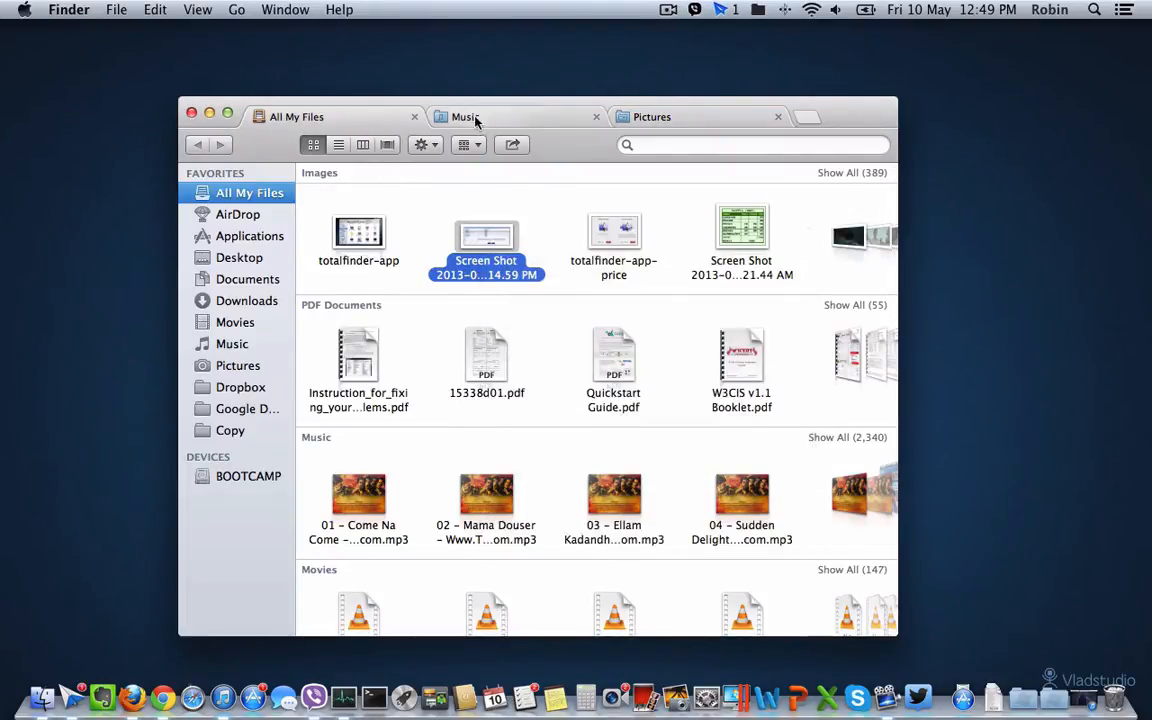
In the Music tab, cut the Songs folder via its context menu for moving
{"action": "left_click", "coordinate": [464, 116]}
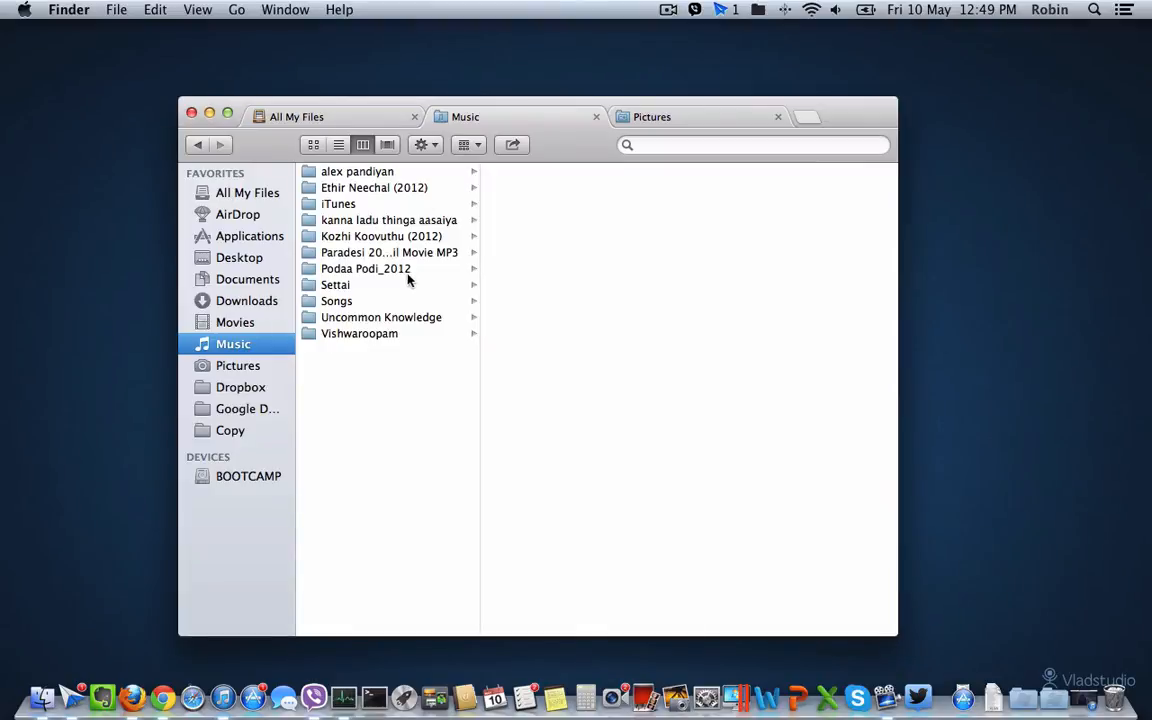
{"action": "mouse_move", "coordinate": [372, 300]}
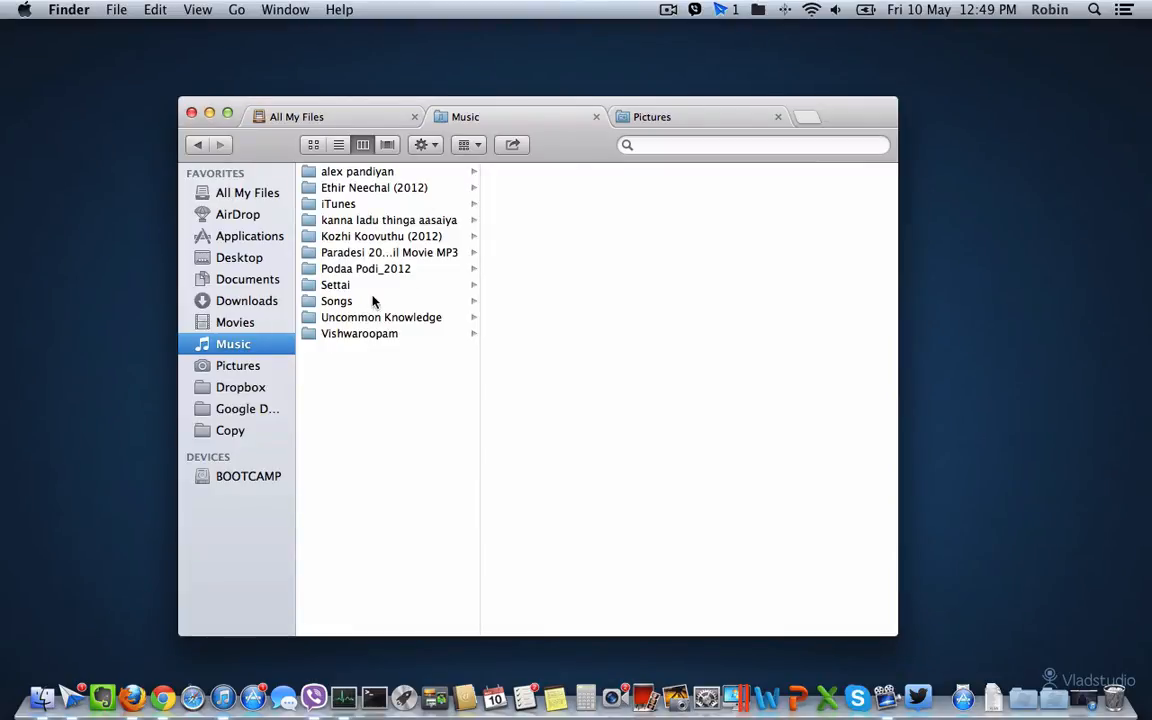
{"action": "mouse_move", "coordinate": [384, 302]}
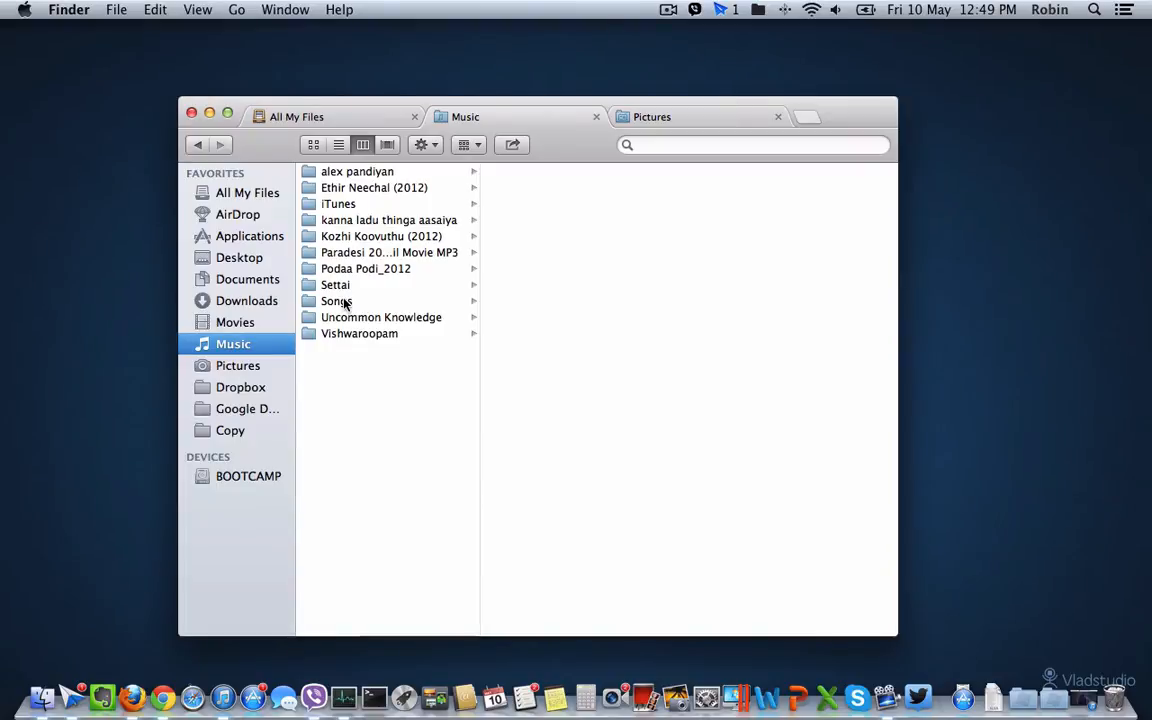
{"action": "mouse_move", "coordinate": [348, 304]}
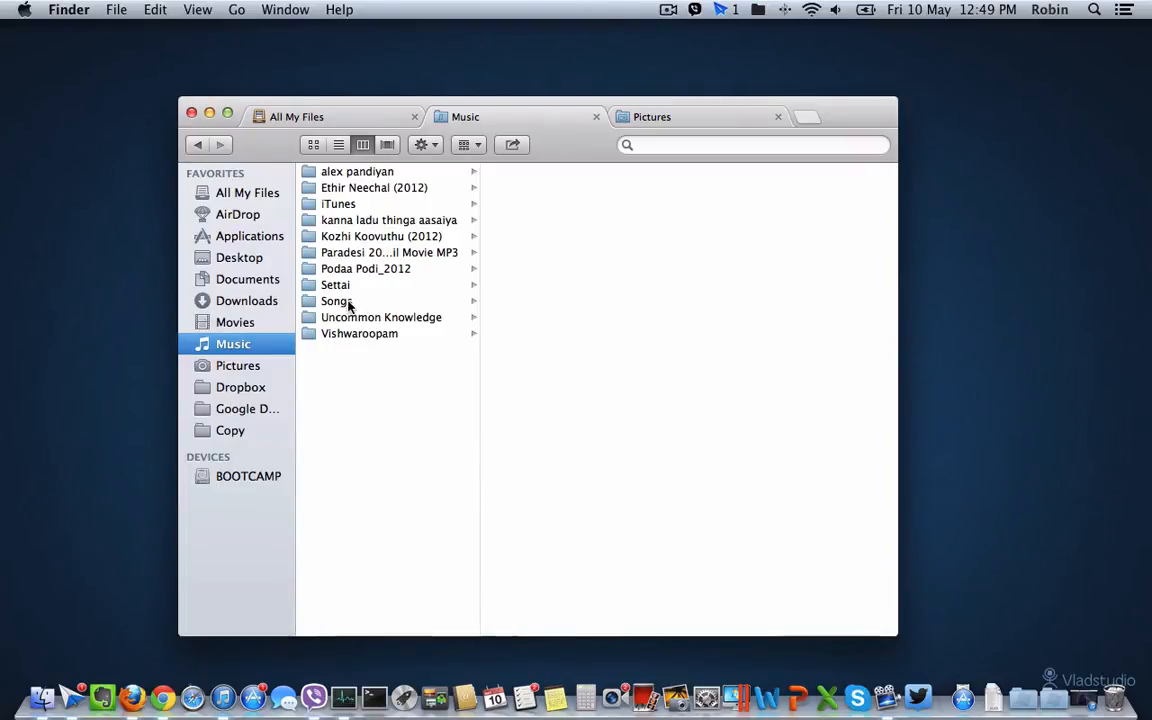
{"action": "right_click", "coordinate": [336, 300]}
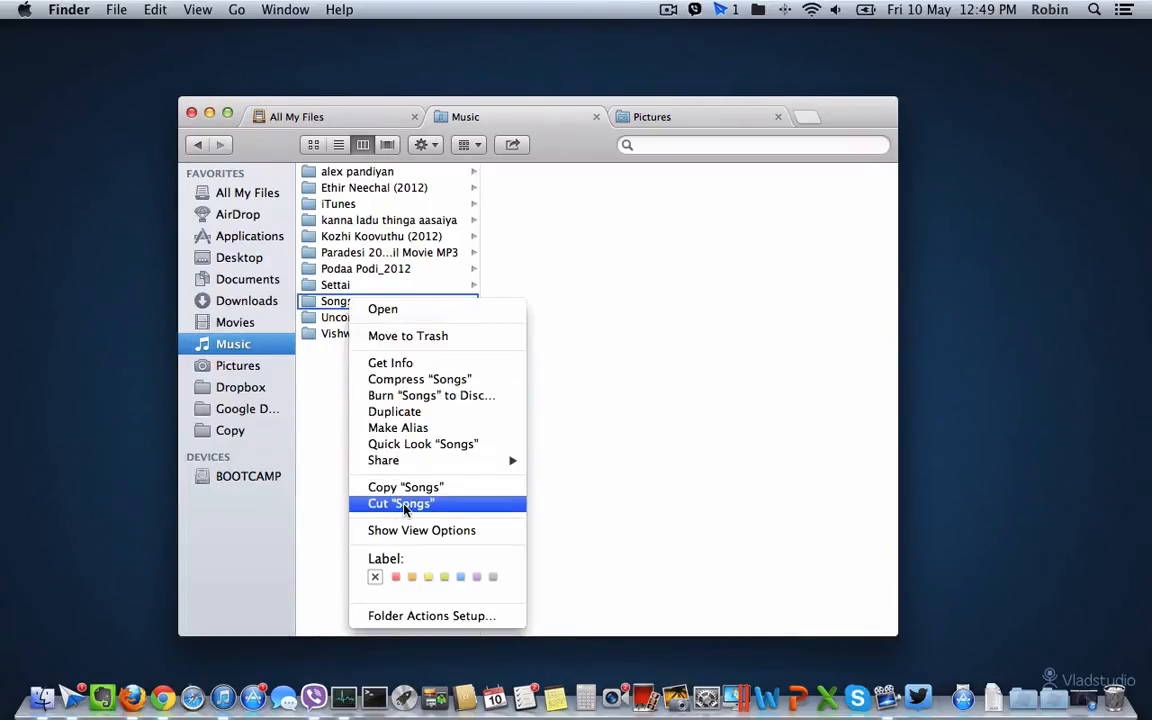
{"action": "left_click", "coordinate": [400, 504]}
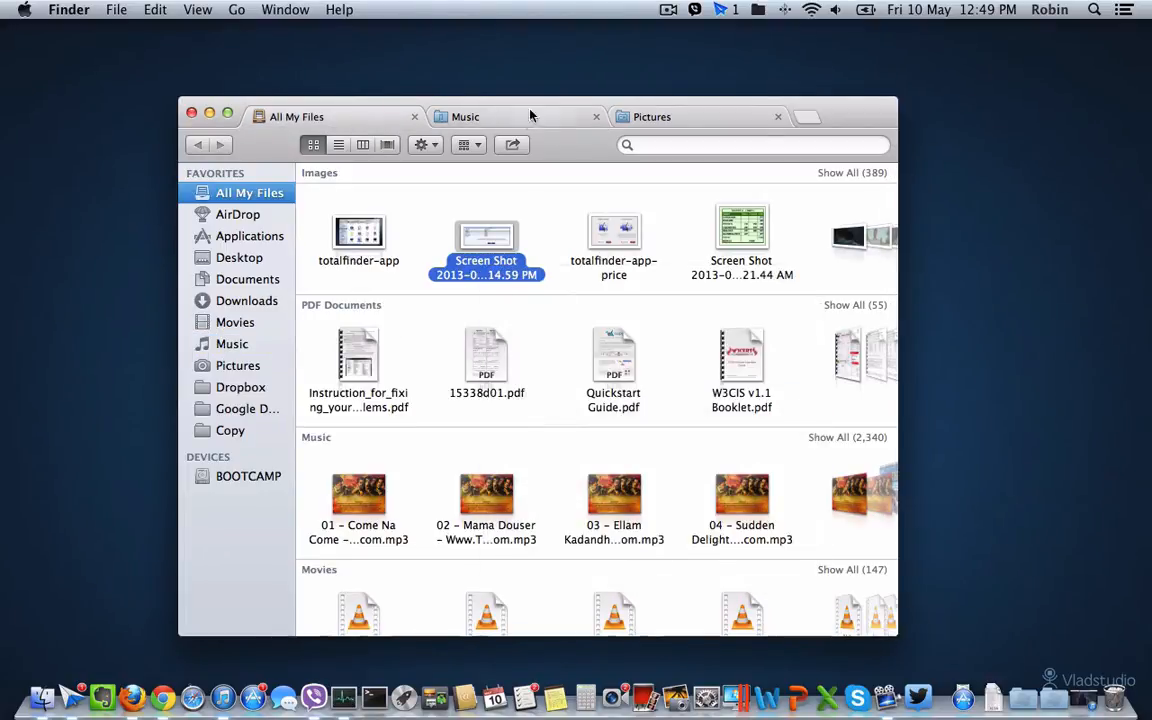
Close the Pictures and Music tabs so only All My Files remains
{"action": "left_click", "coordinate": [652, 116]}
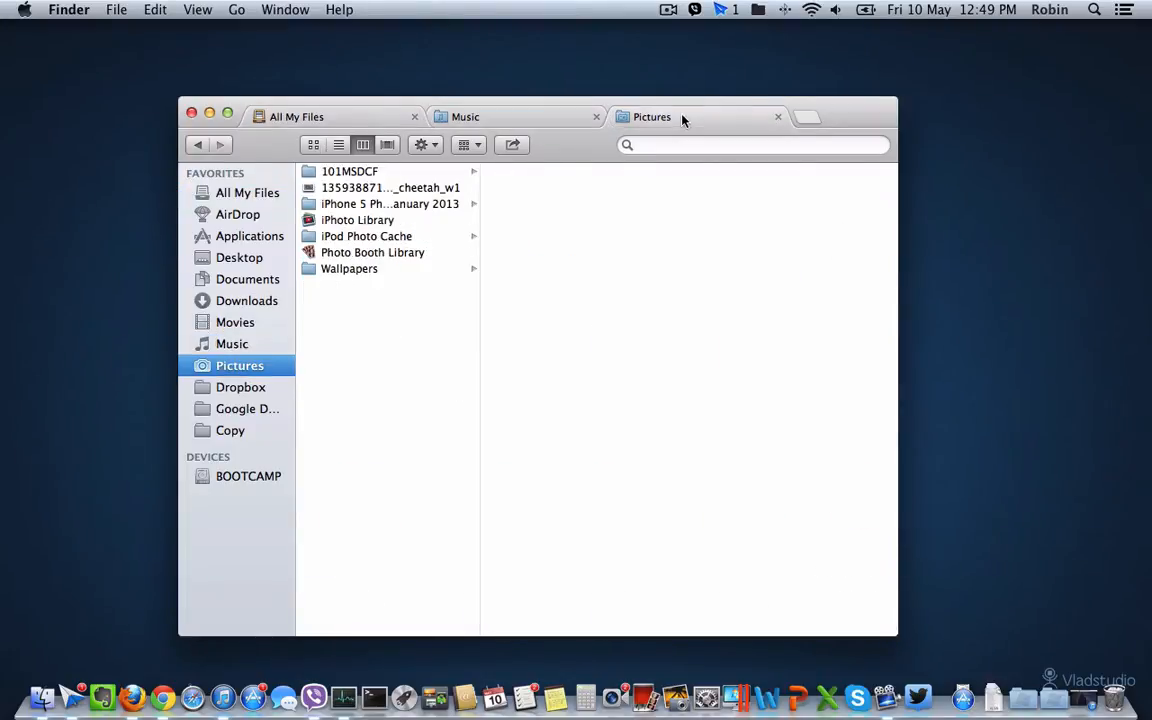
{"action": "right_click", "coordinate": [380, 204]}
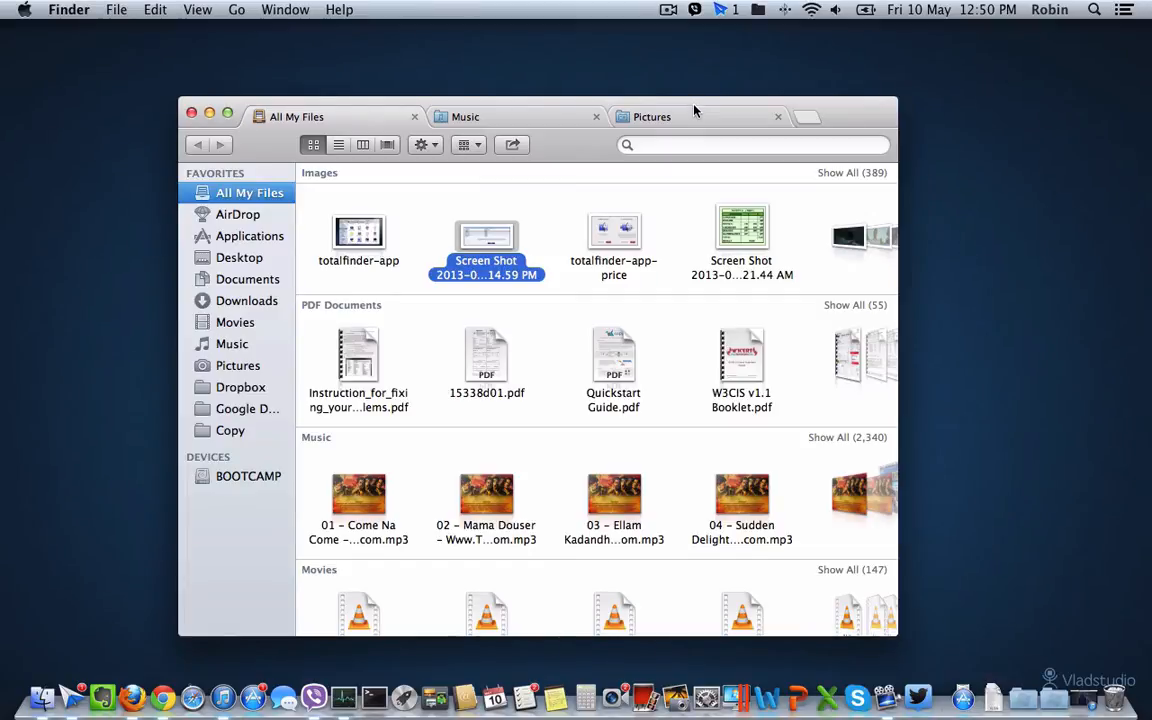
{"action": "mouse_move", "coordinate": [692, 112]}
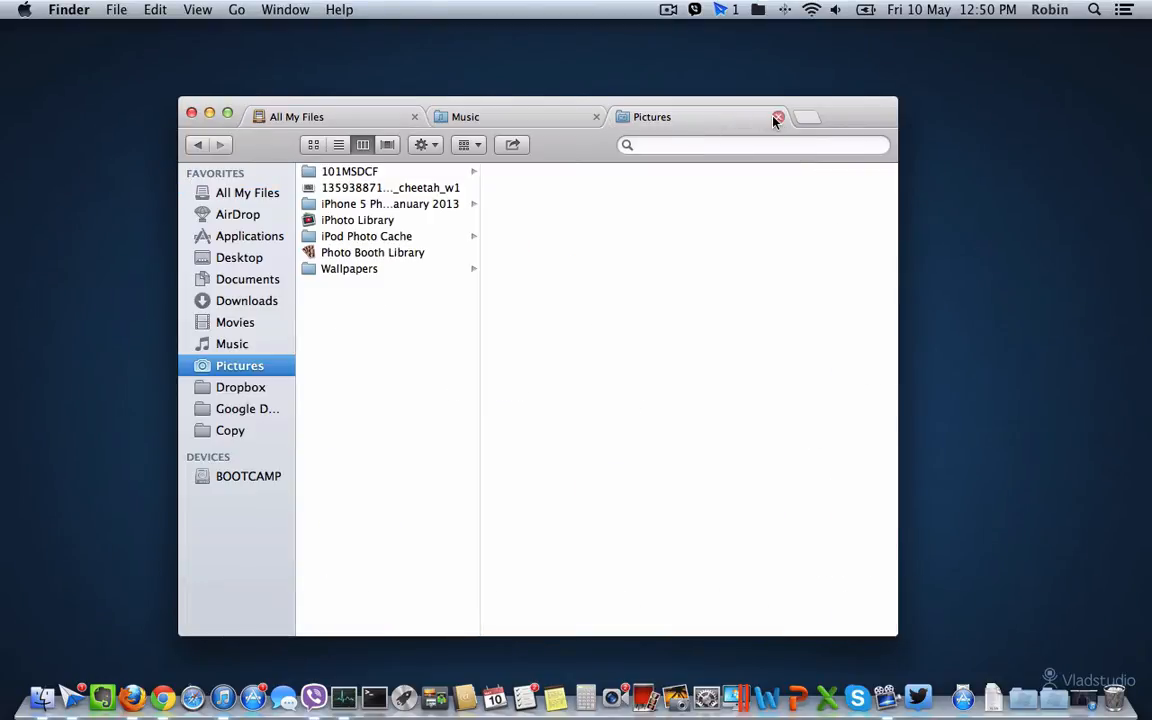
{"action": "left_click", "coordinate": [778, 116]}
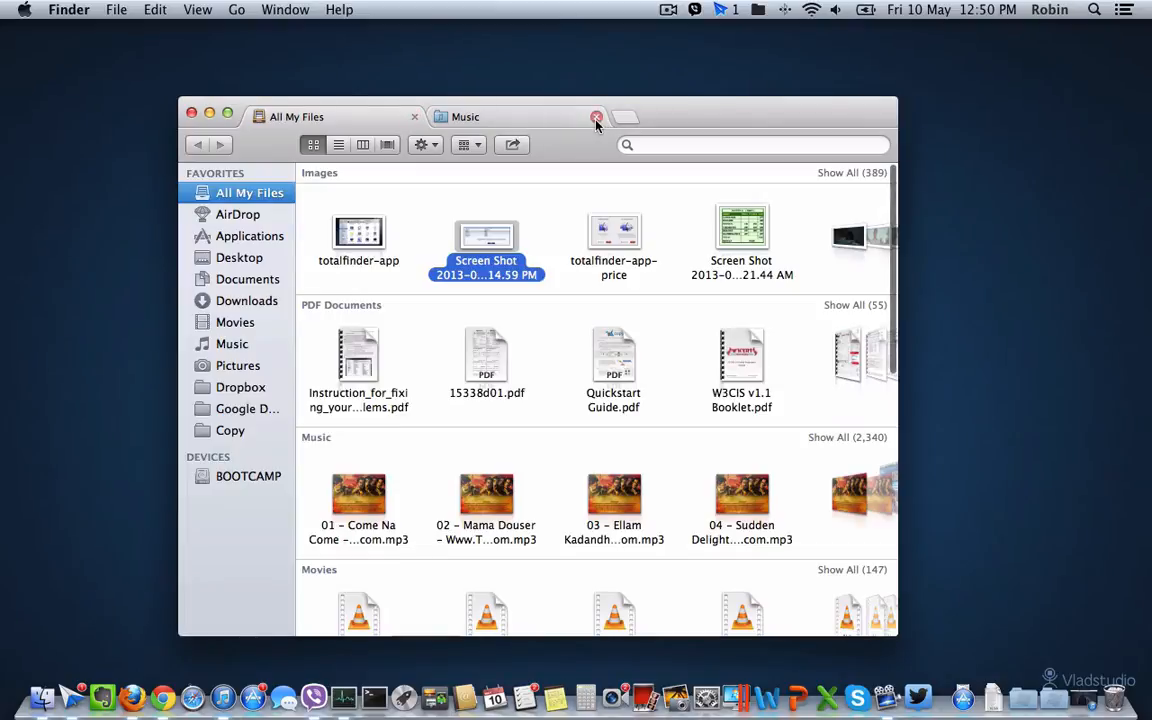
{"action": "left_click", "coordinate": [596, 116]}
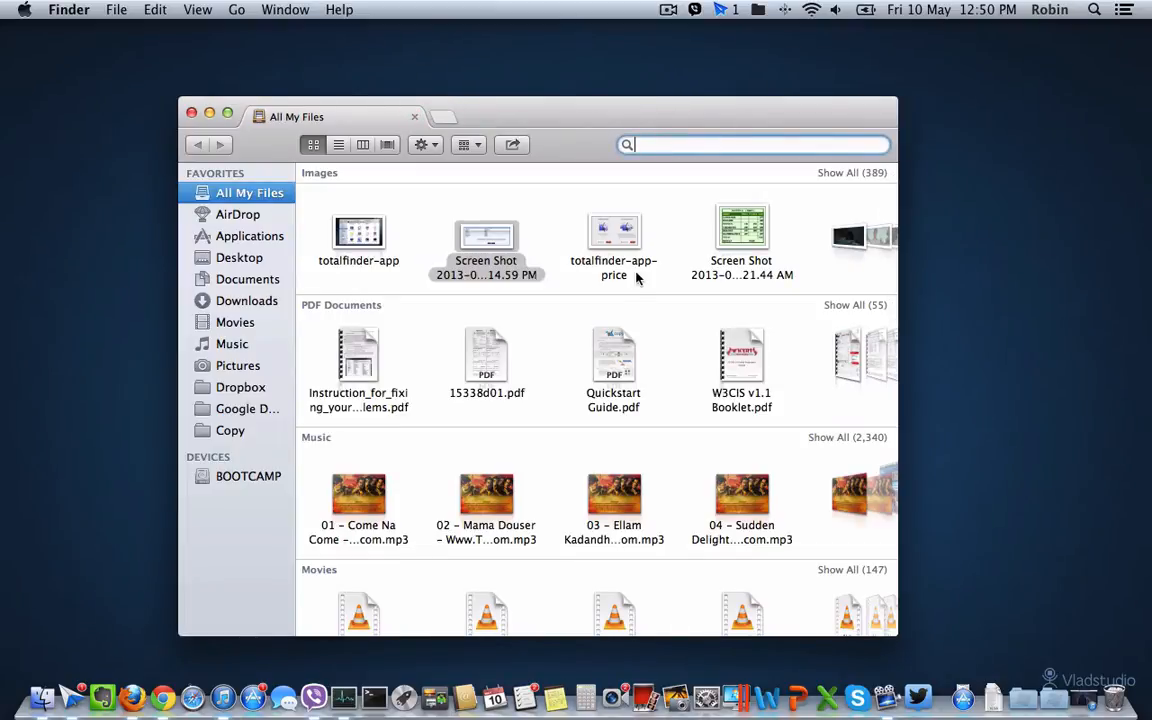
{"action": "left_click", "coordinate": [756, 8]}
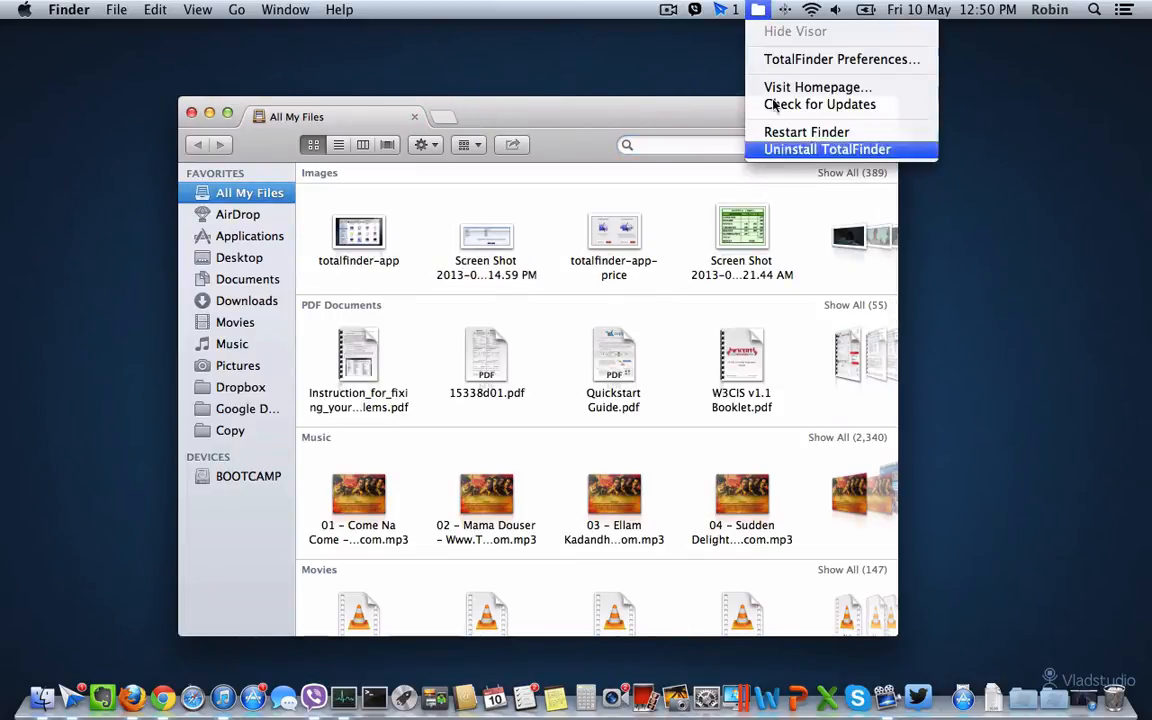
{"action": "mouse_move", "coordinate": [764, 36]}
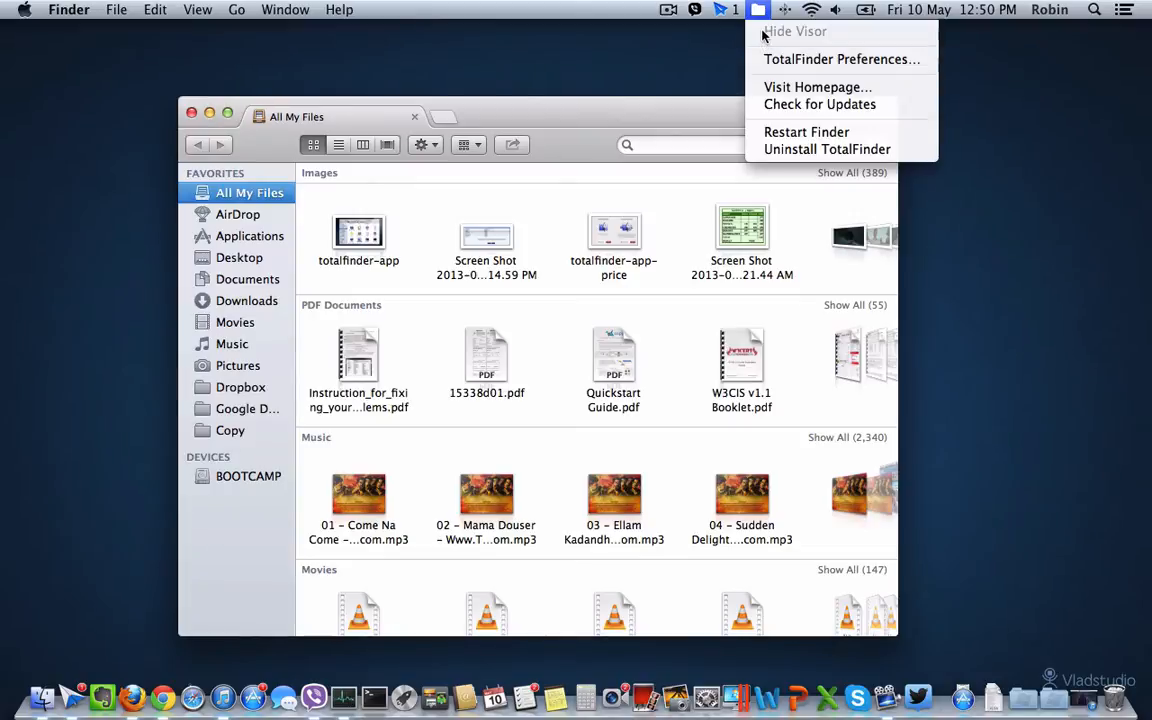
{"action": "mouse_move", "coordinate": [820, 132]}
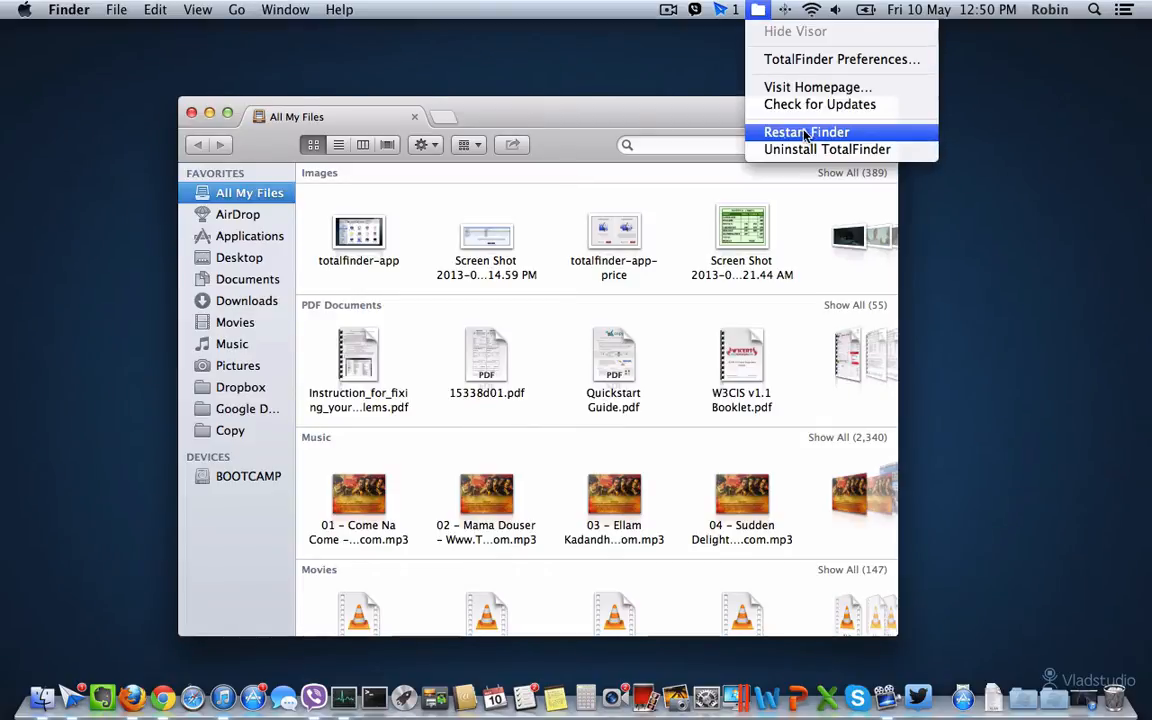
{"action": "mouse_move", "coordinate": [828, 136]}
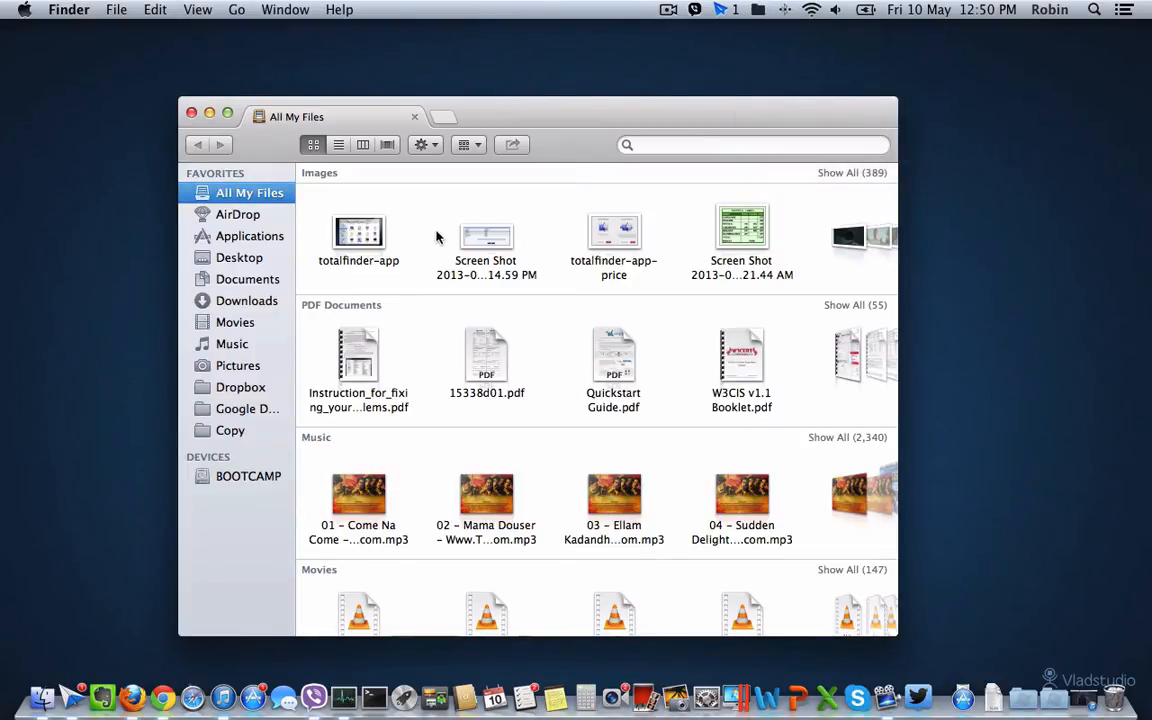
Open TotalFinder Preferences and browse Dock, Visor, Menus, then File Browser settings
{"action": "left_click", "coordinate": [240, 364]}
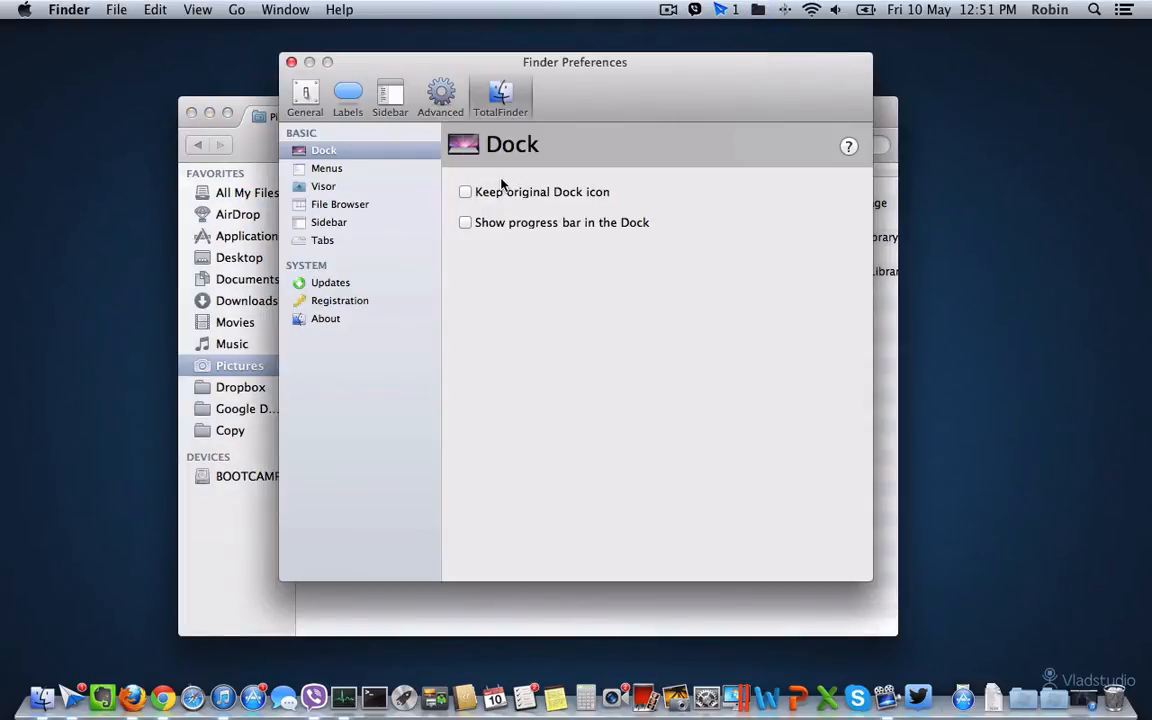
{"action": "left_click", "coordinate": [324, 186]}
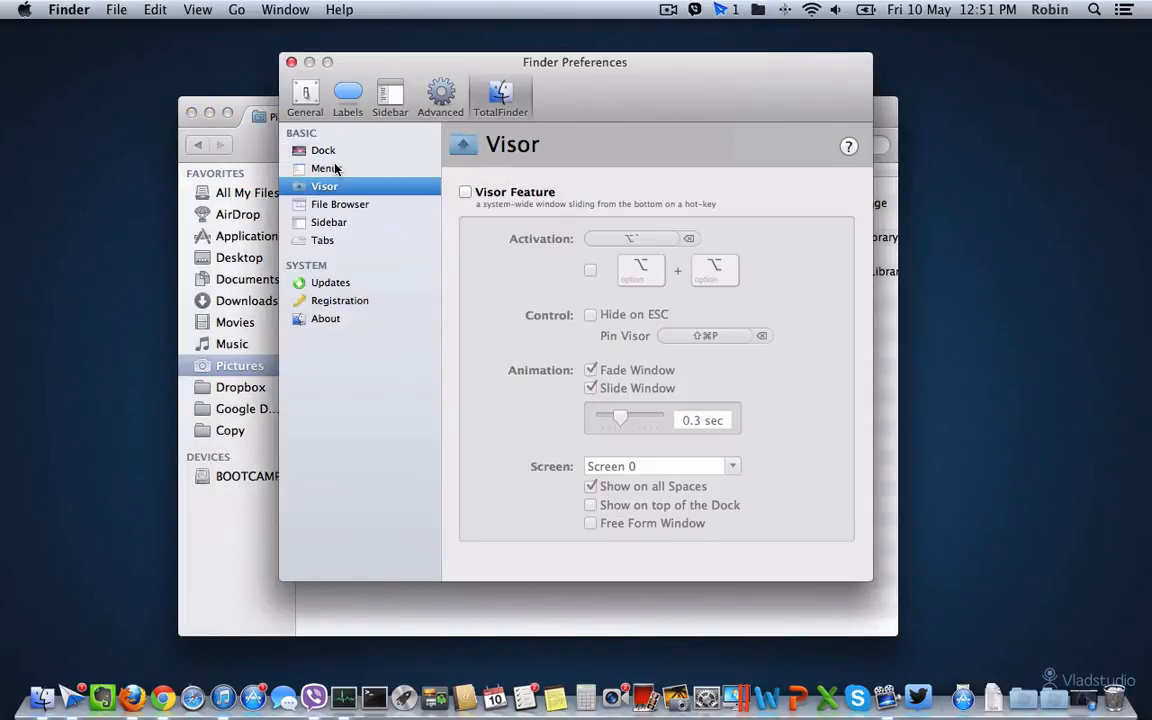
{"action": "left_click", "coordinate": [324, 168]}
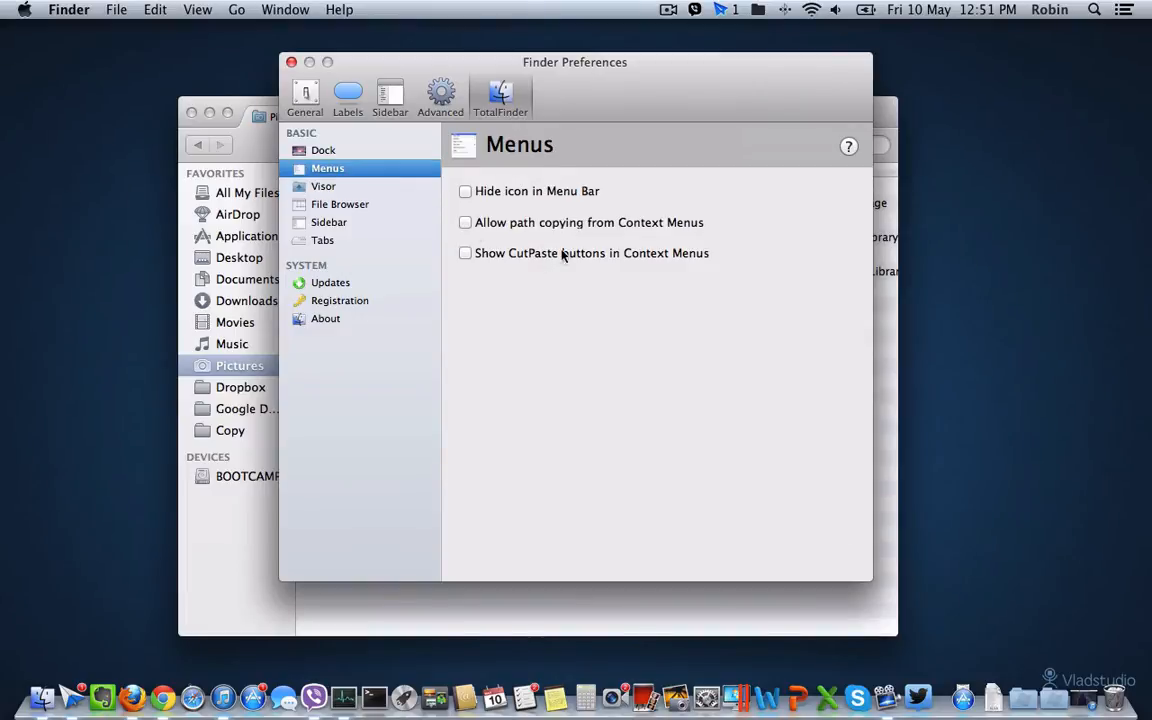
{"action": "mouse_move", "coordinate": [560, 244]}
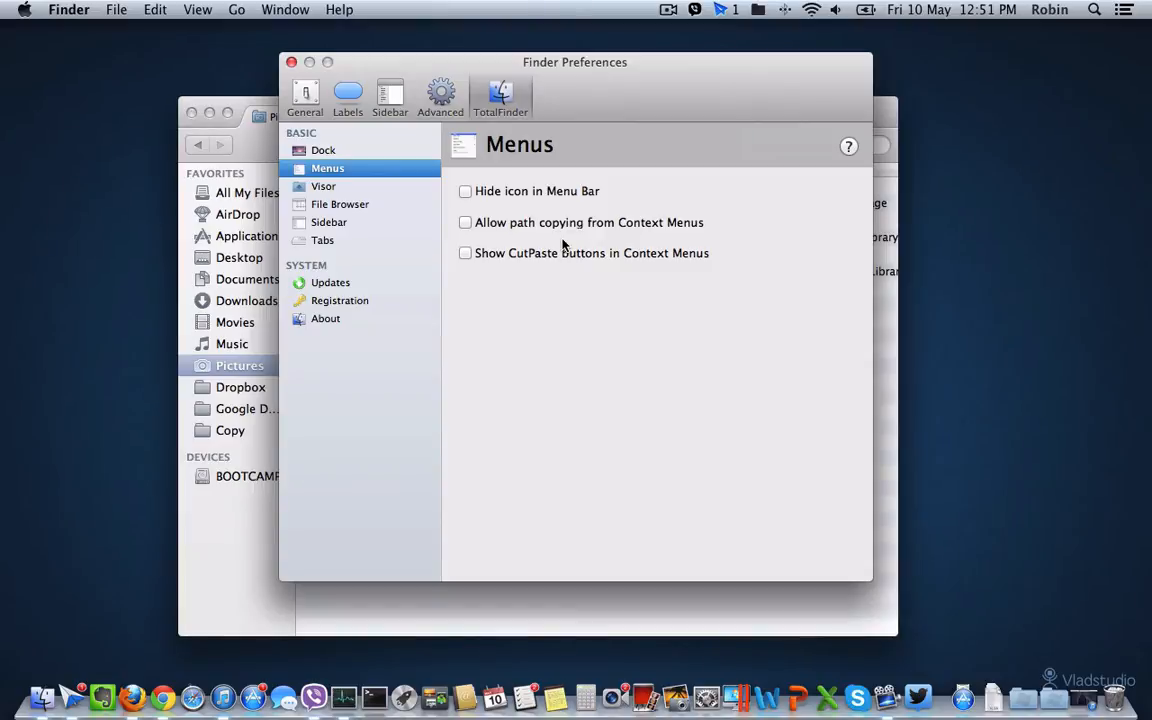
{"action": "mouse_move", "coordinate": [344, 216]}
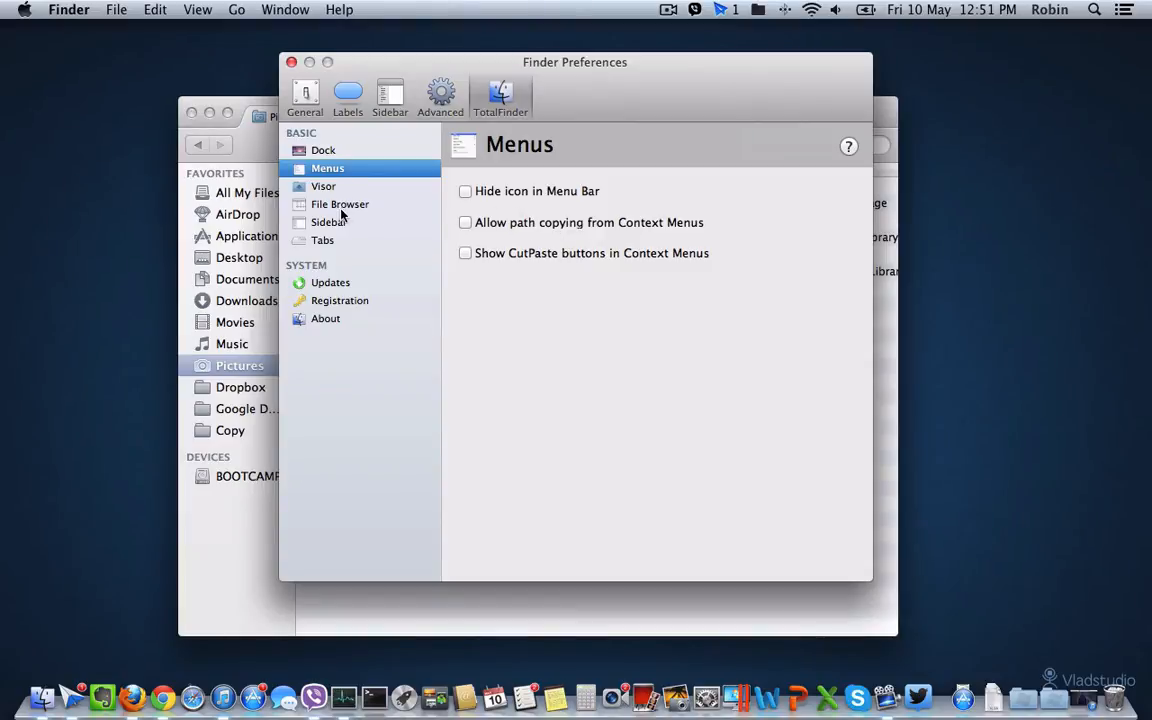
{"action": "left_click", "coordinate": [340, 204]}
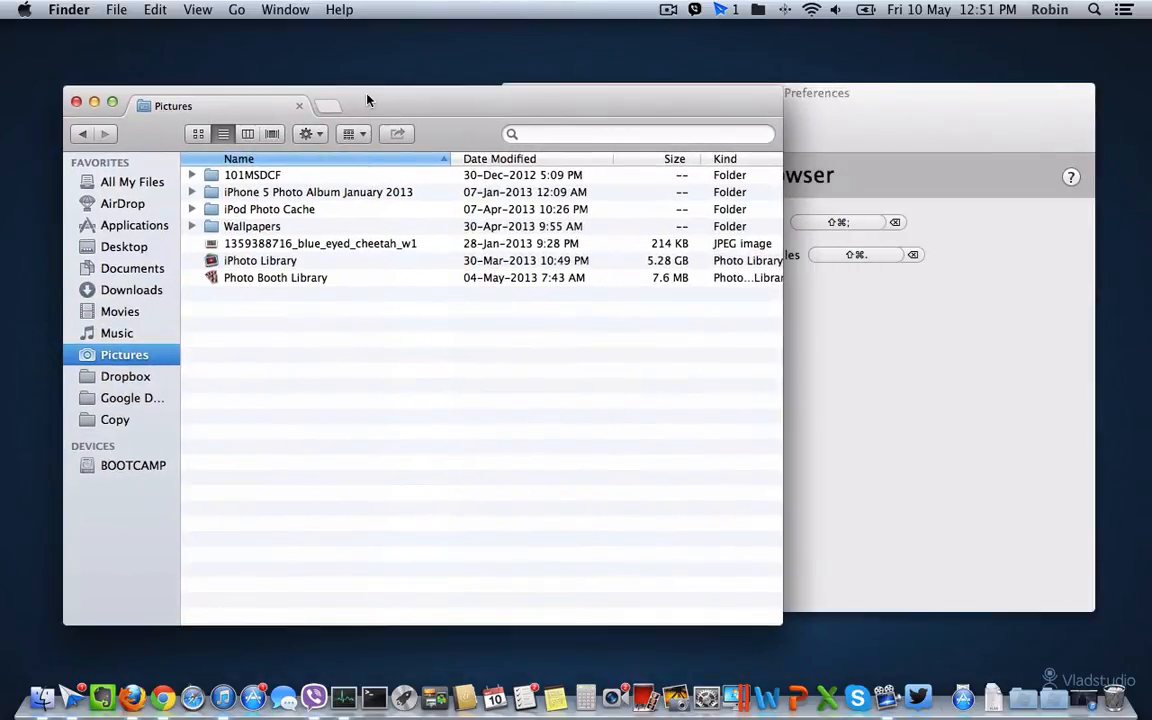
Turn on Show System Files so .DS_Store and desktop.ini appear in Pictures
{"action": "left_click", "coordinate": [688, 222]}
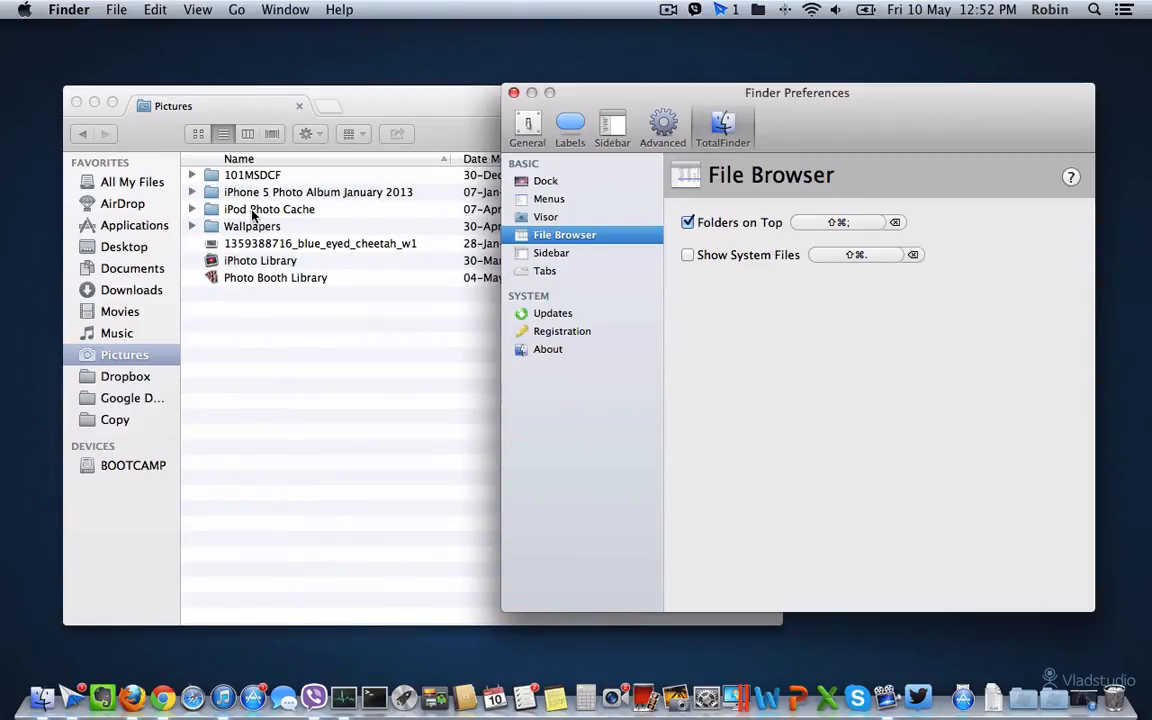
{"action": "mouse_move", "coordinate": [400, 104]}
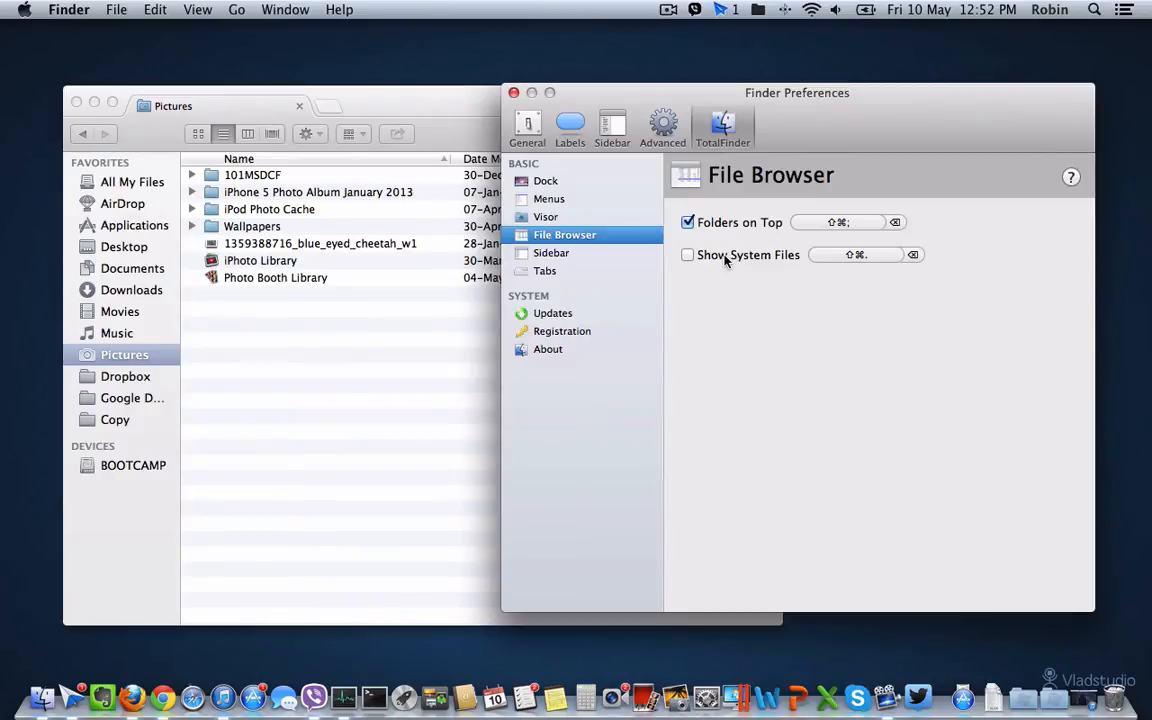
{"action": "left_click", "coordinate": [688, 254]}
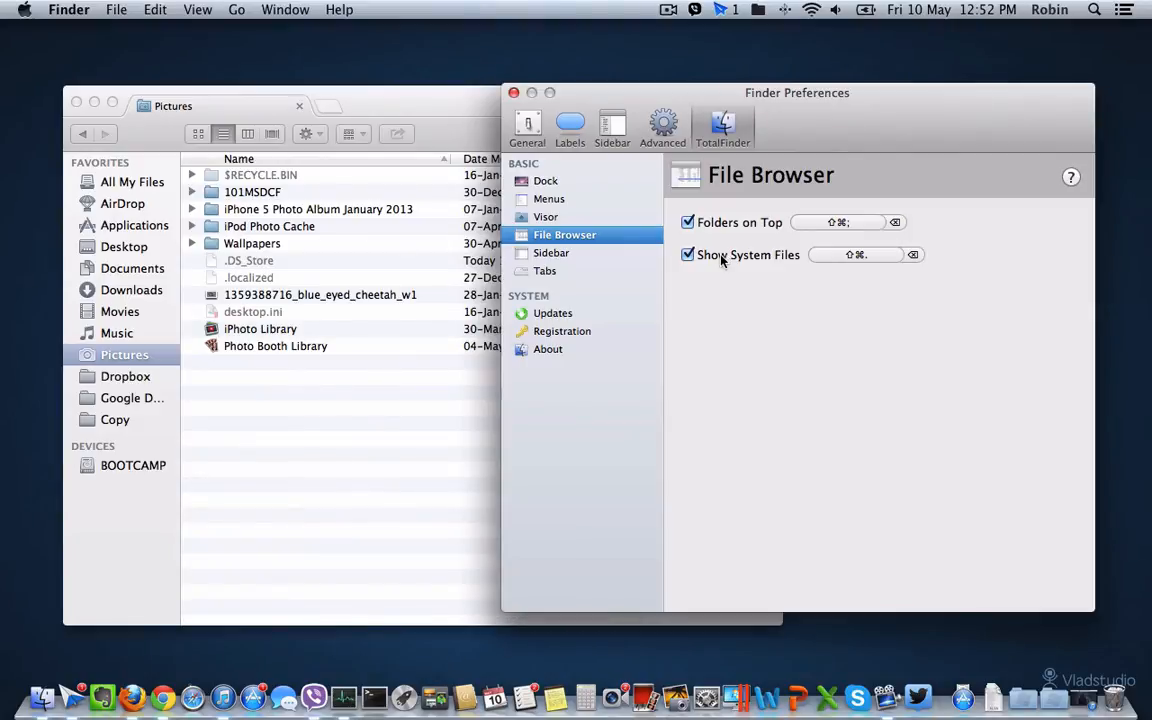
{"action": "mouse_move", "coordinate": [720, 268]}
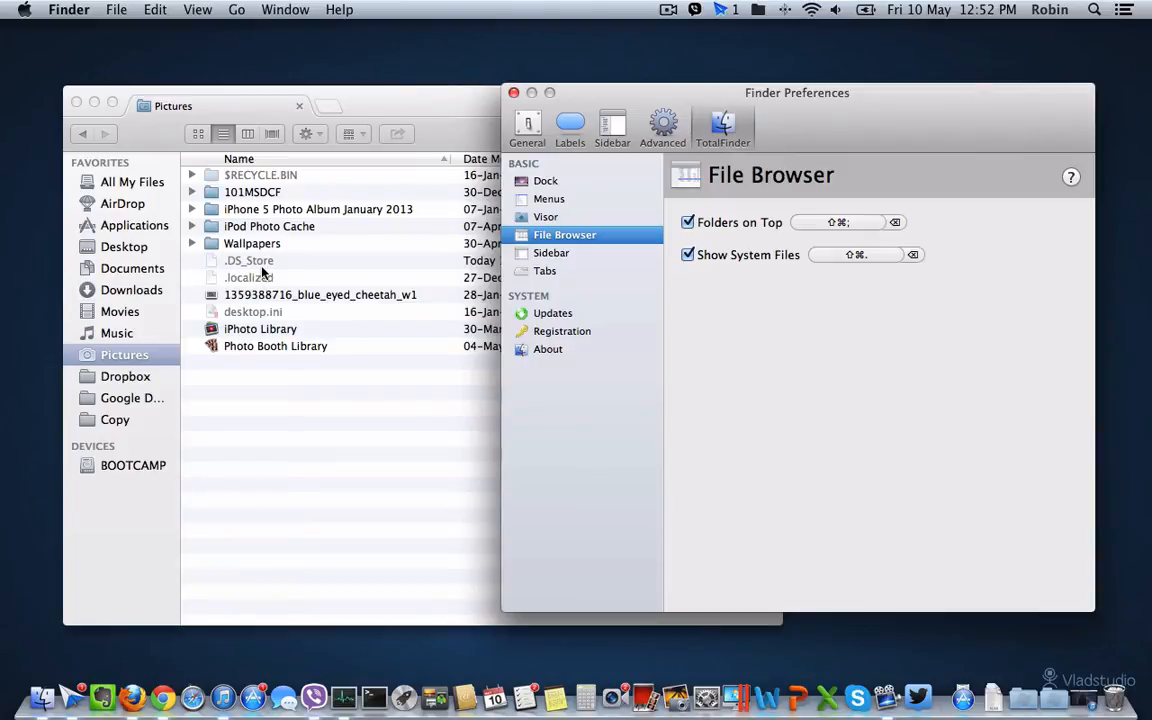
{"action": "mouse_move", "coordinate": [254, 232]}
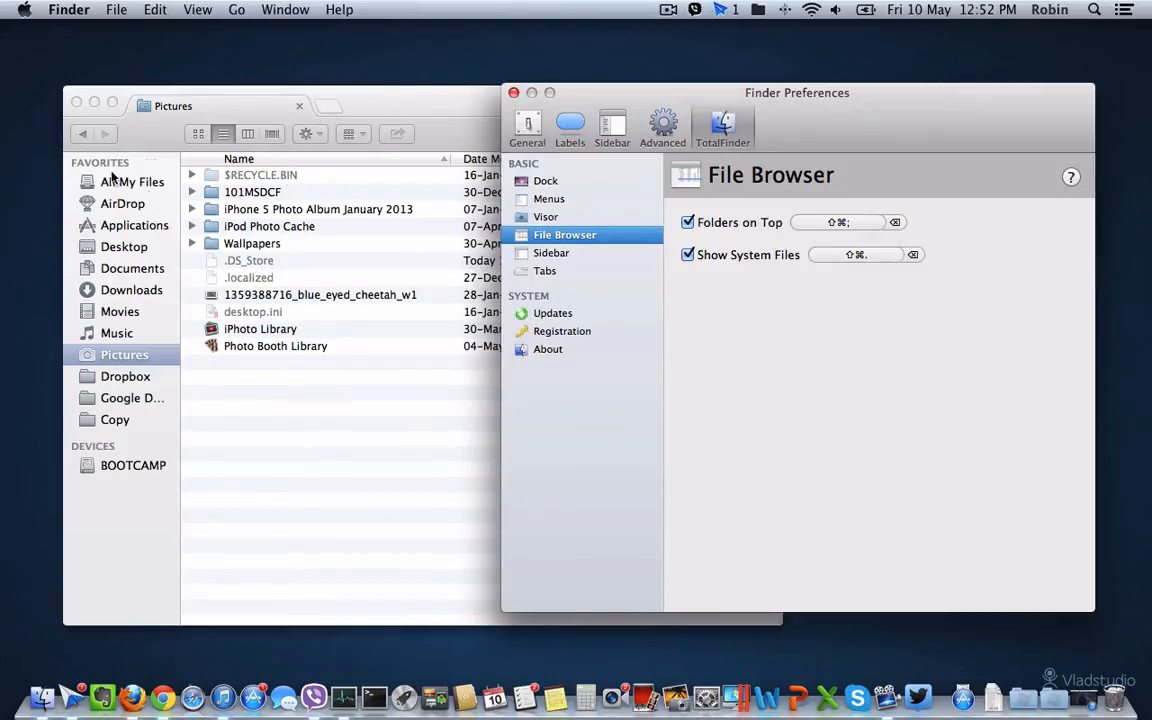
Leave preferences and choose Visit Homepage from the TotalFinder menu bar icon
{"action": "left_click", "coordinate": [546, 216]}
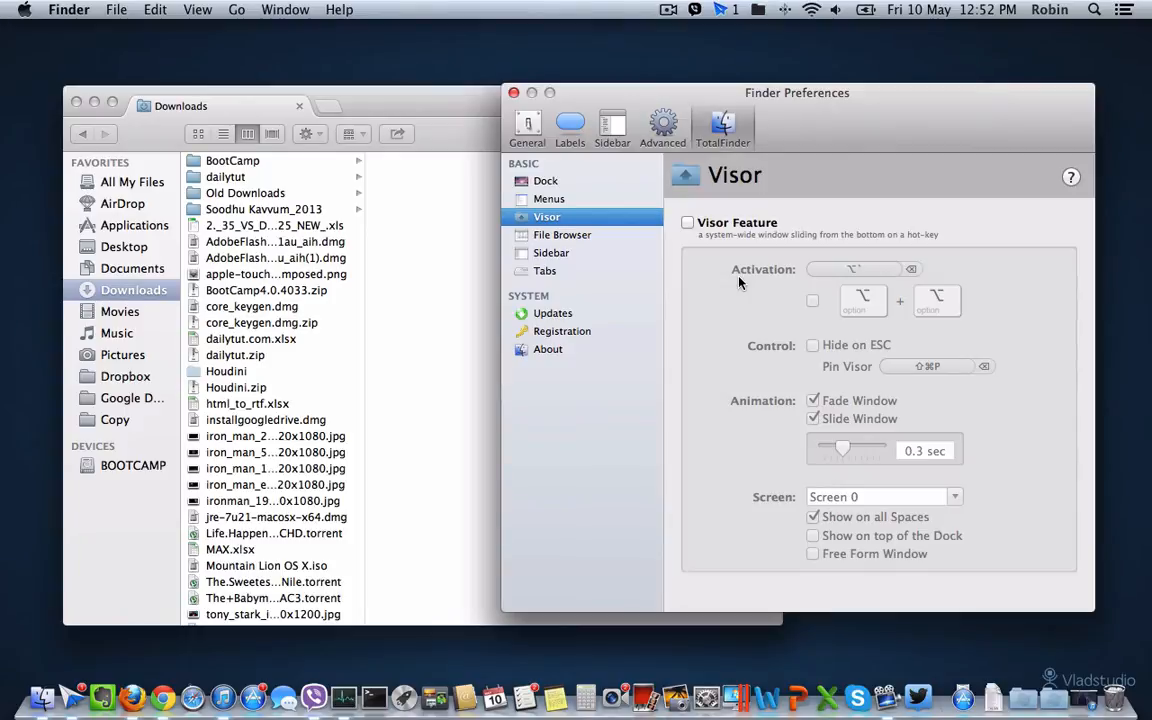
{"action": "mouse_move", "coordinate": [760, 288]}
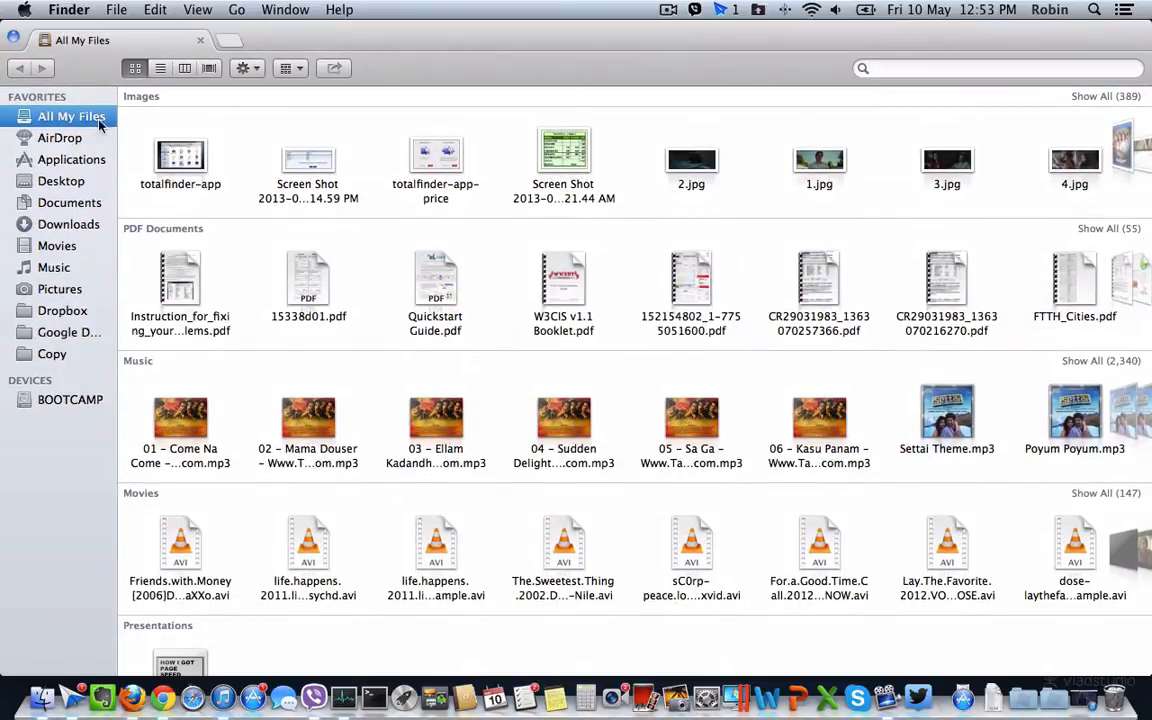
{"action": "mouse_move", "coordinate": [576, 128]}
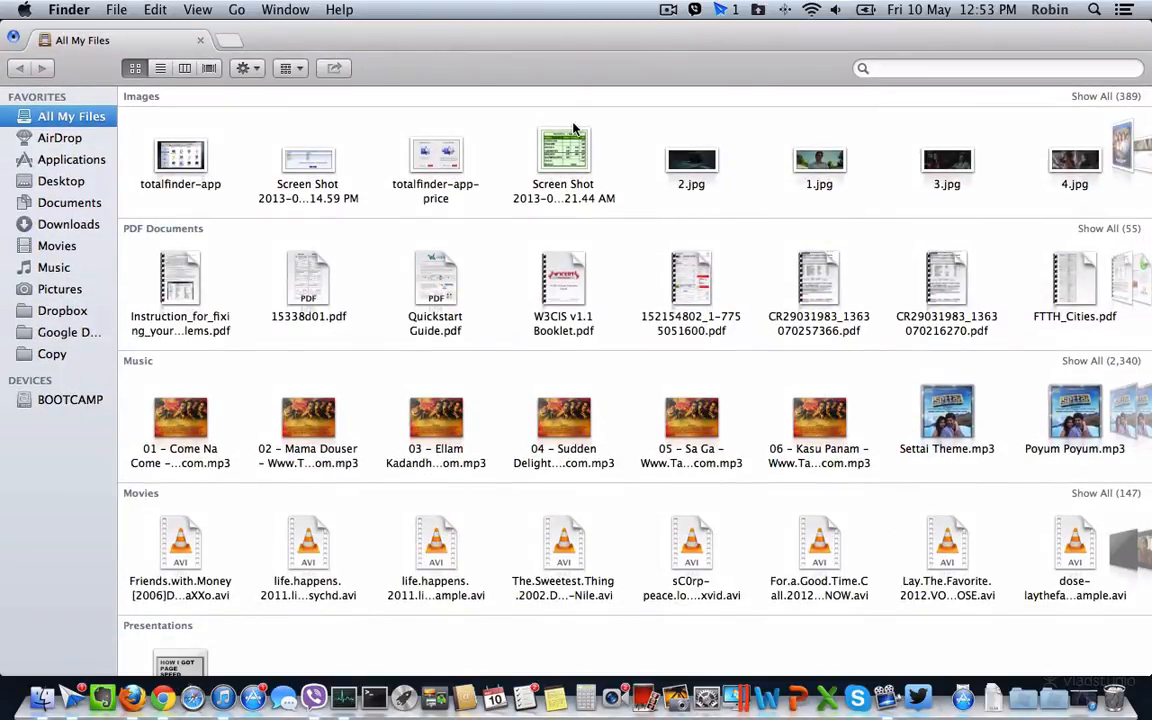
{"action": "mouse_move", "coordinate": [304, 212]}
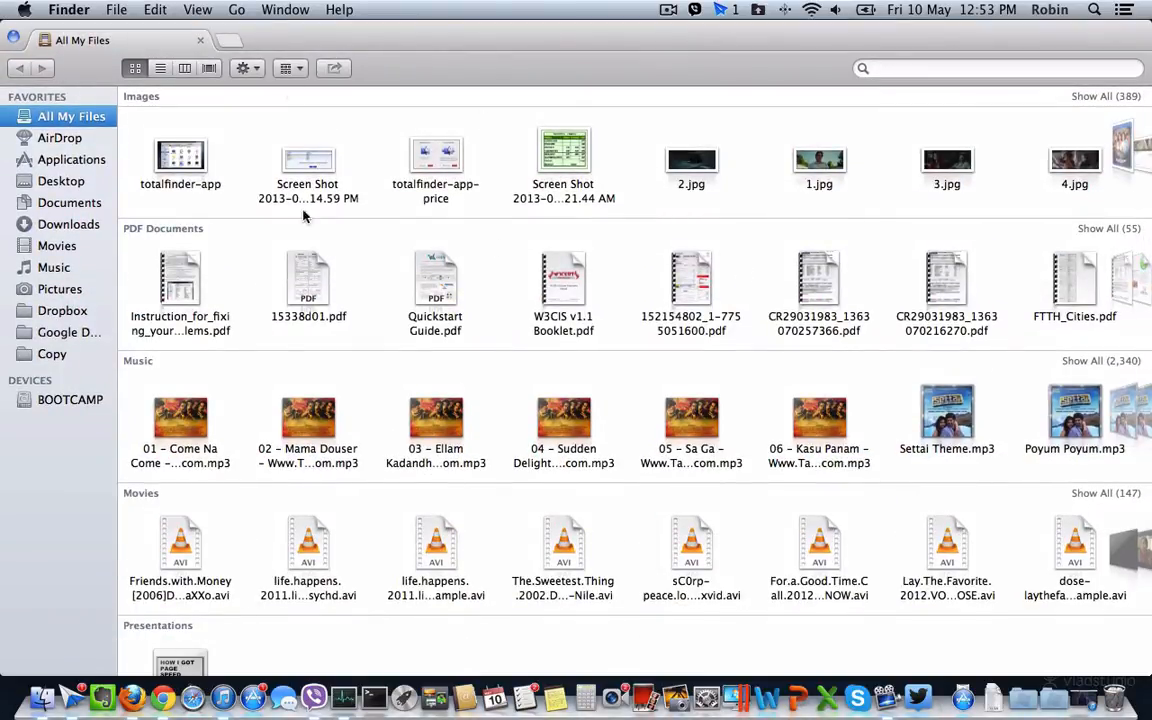
{"action": "left_click", "coordinate": [772, 10]}
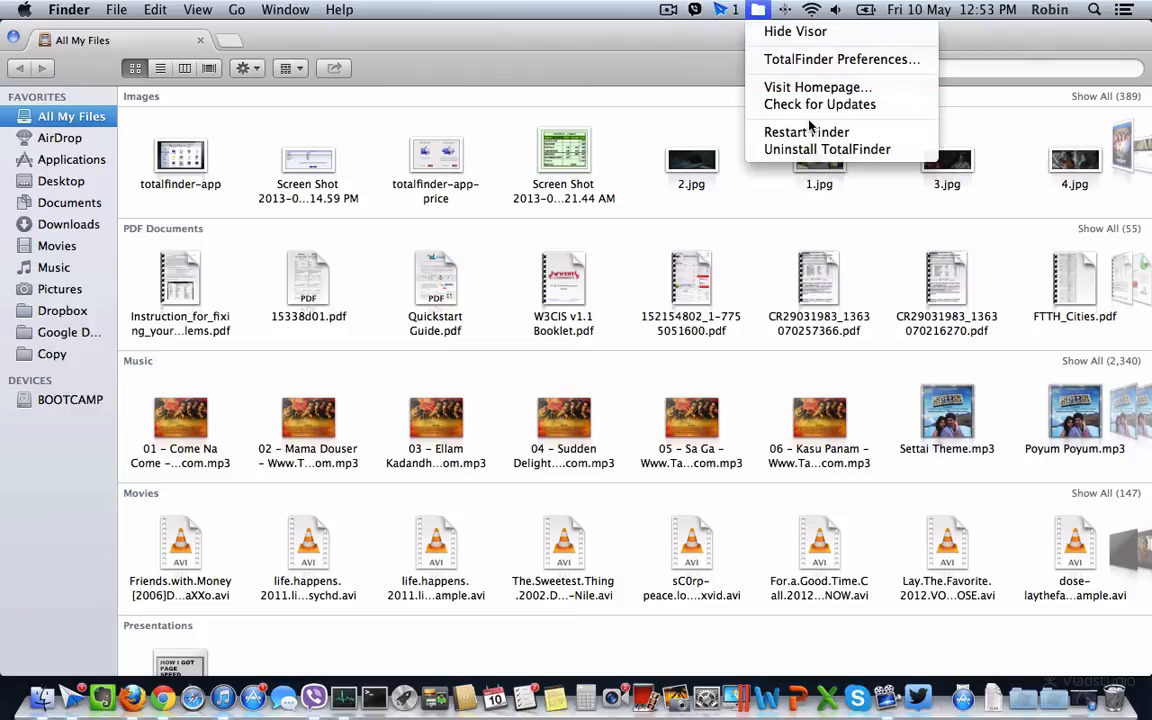
{"action": "left_click", "coordinate": [840, 58]}
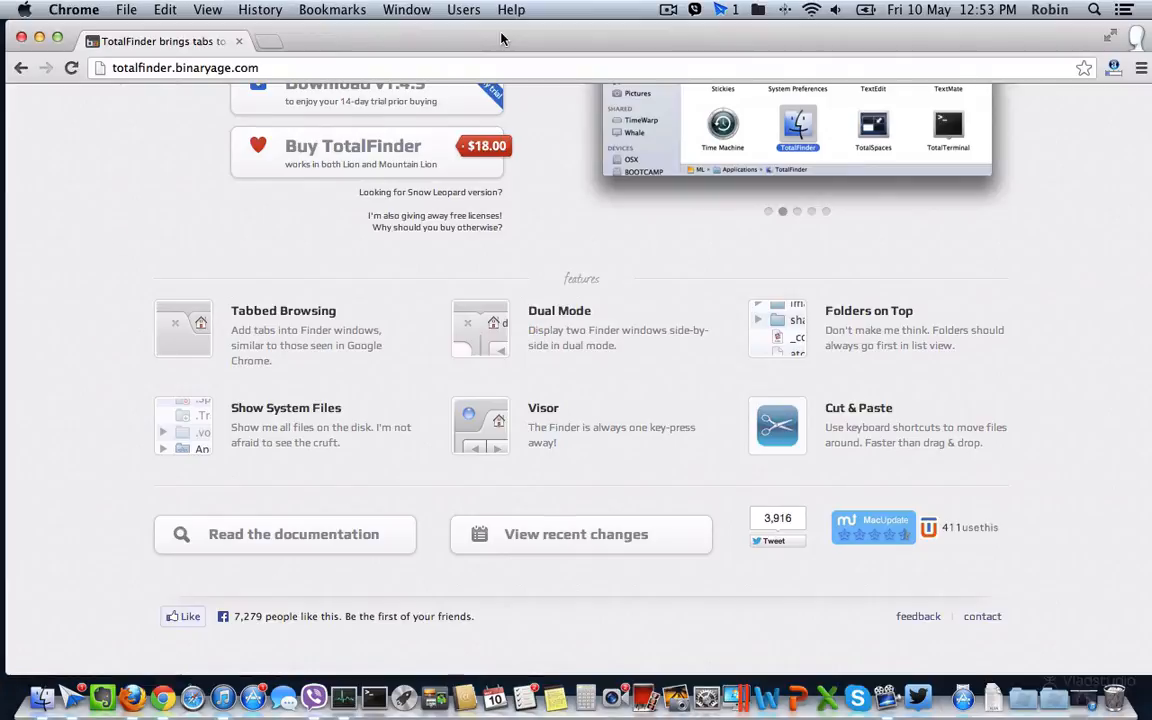
{"action": "scroll", "scroll_direction": "up", "scroll_amount": 3}
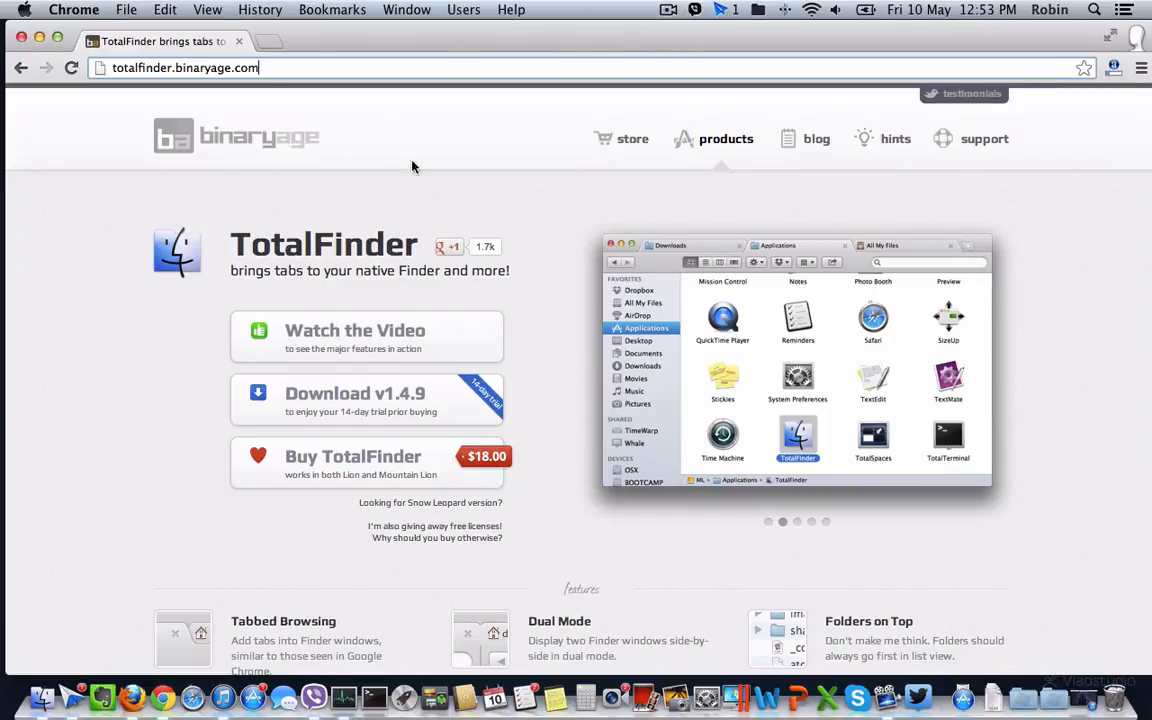
{"action": "scroll", "scroll_direction": "down", "scroll_amount": 3}
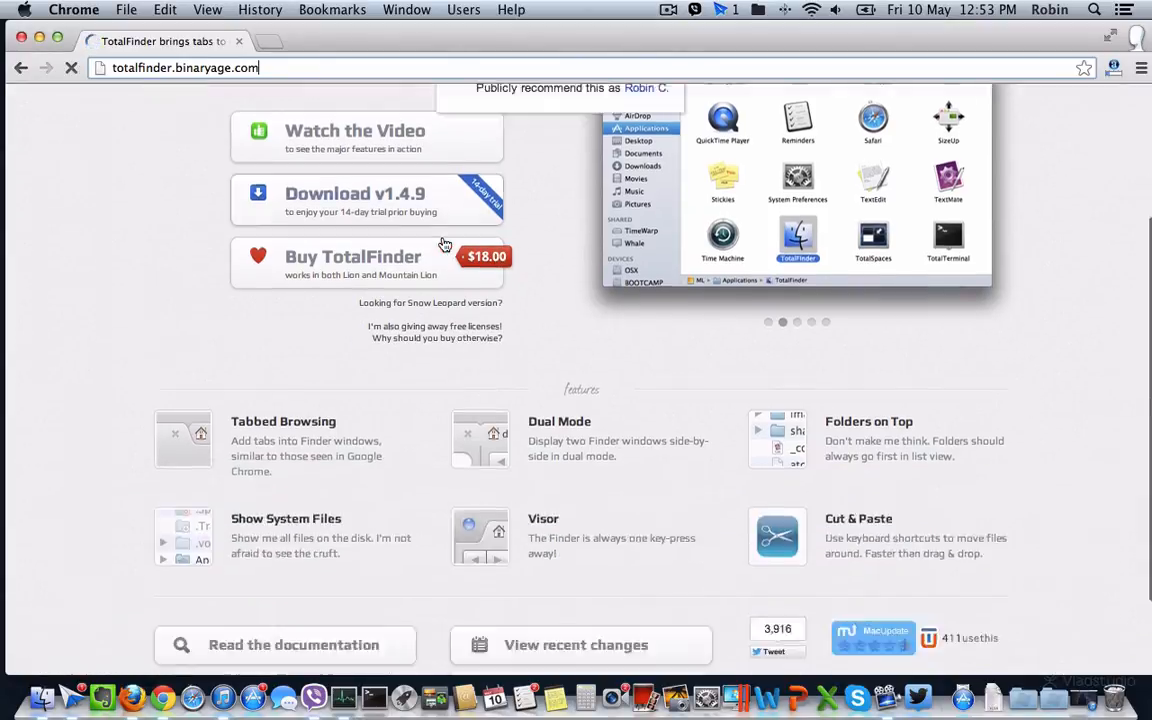
{"action": "left_click", "coordinate": [356, 200]}
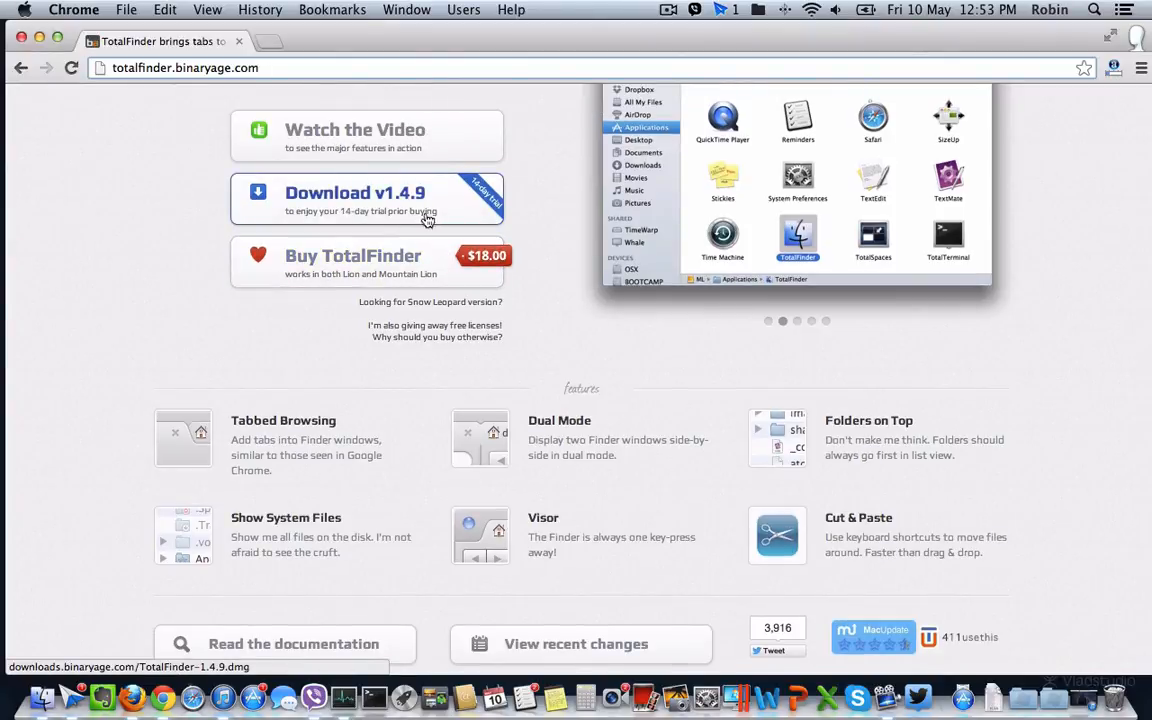
{"action": "mouse_move", "coordinate": [472, 204]}
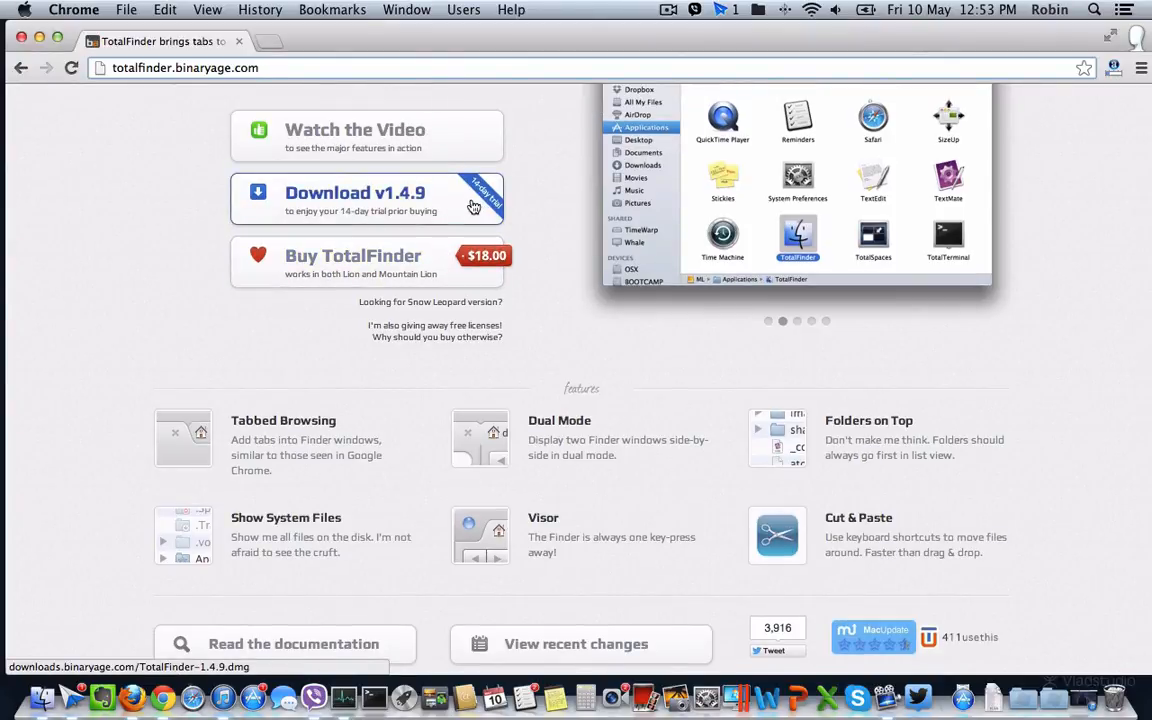
{"action": "mouse_move", "coordinate": [460, 206]}
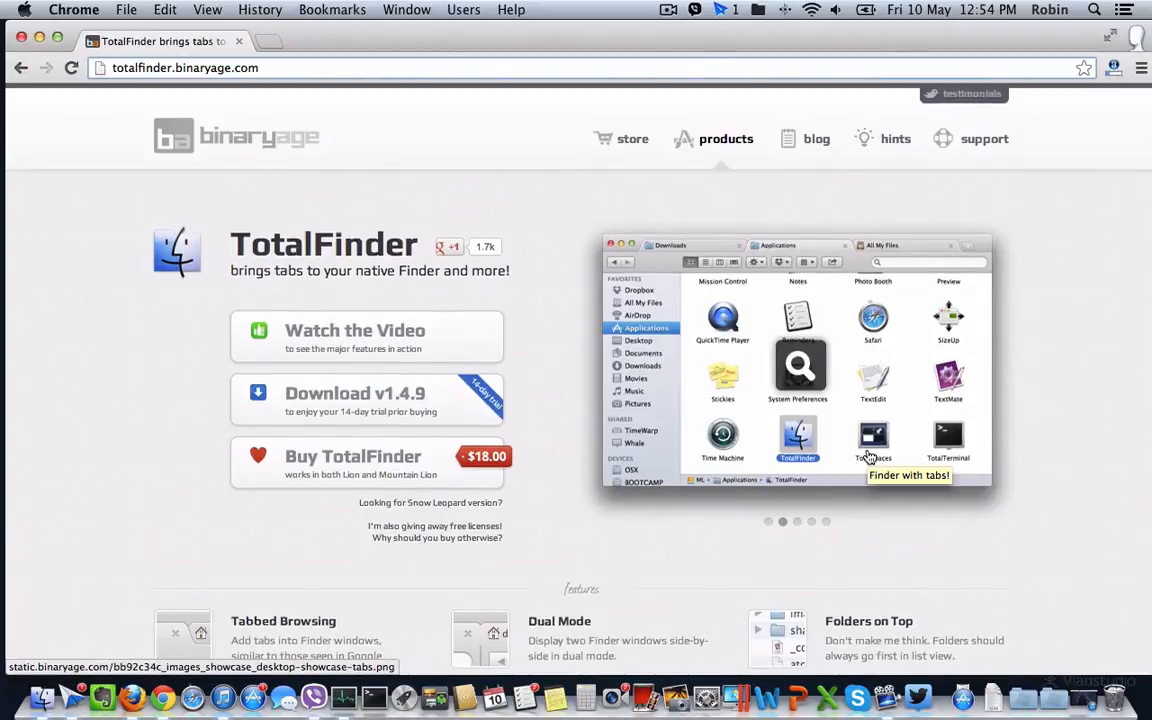
{"action": "scroll", "scroll_direction": "down", "scroll_amount": 3}
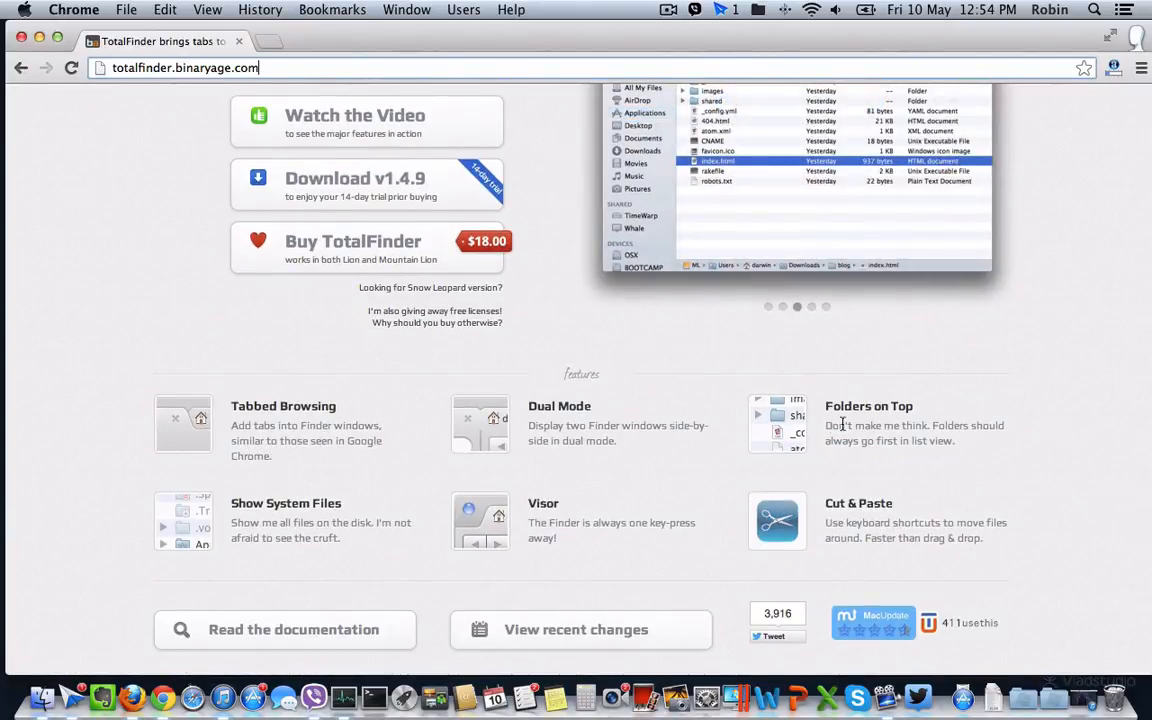
{"action": "scroll", "scroll_direction": "down", "scroll_amount": 3}
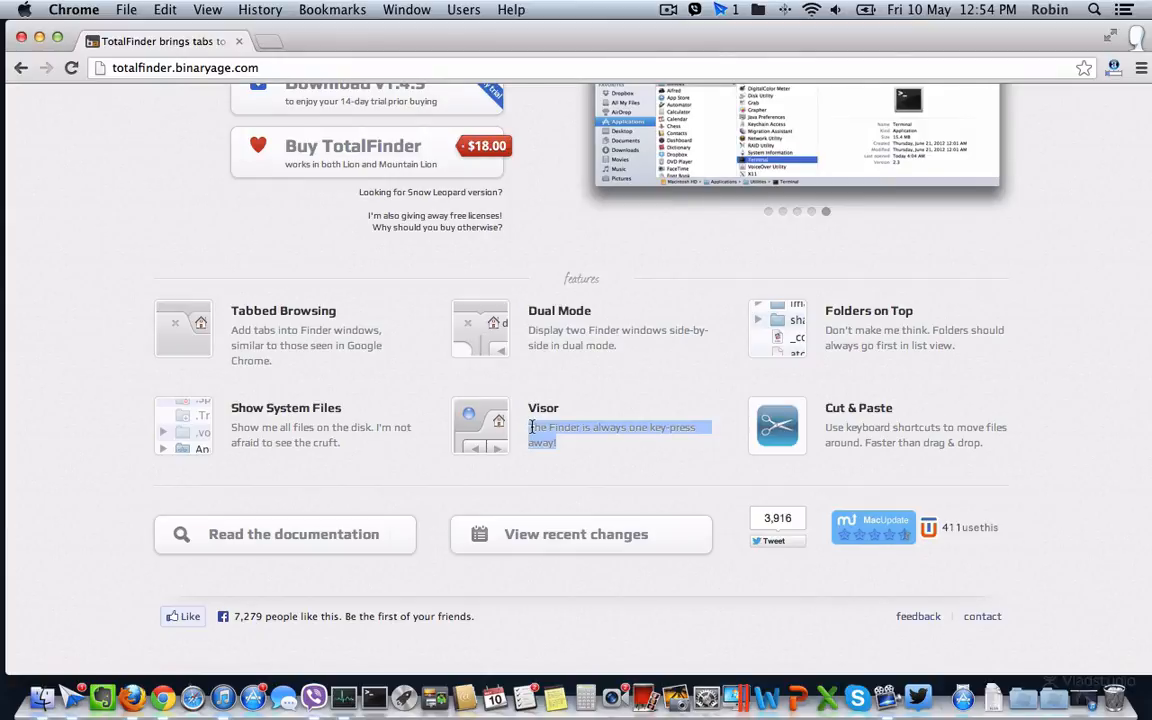
{"action": "mouse_move", "coordinate": [636, 458]}
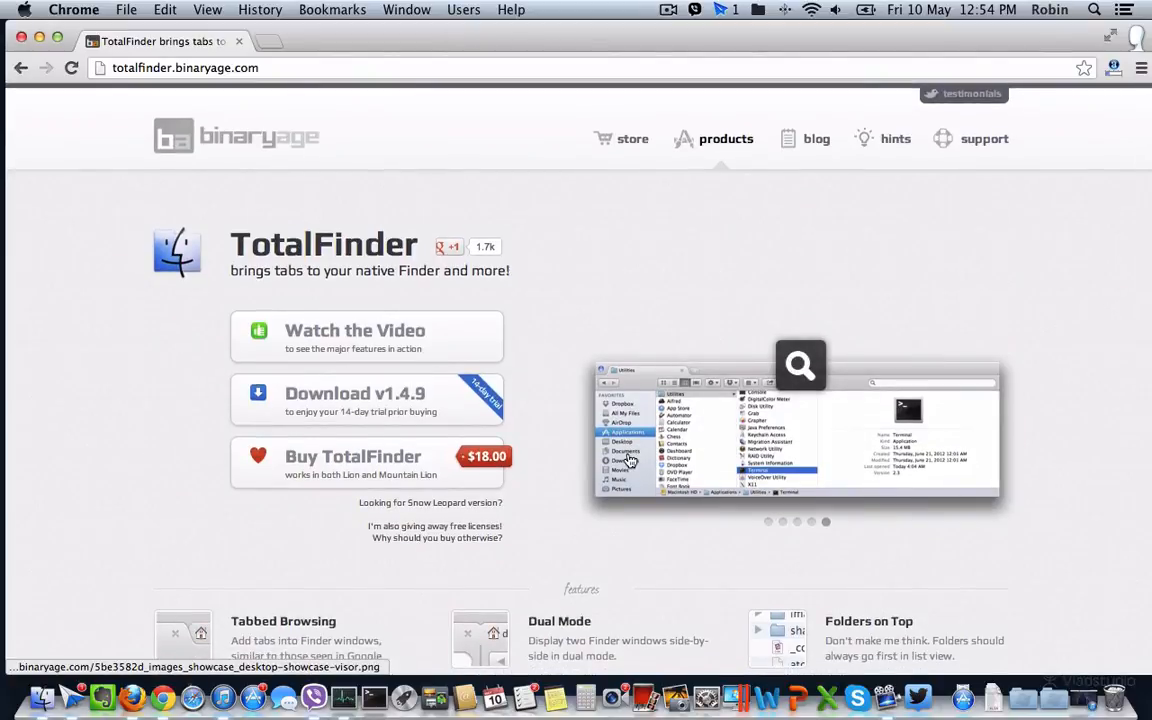
{"action": "mouse_move", "coordinate": [630, 460]}
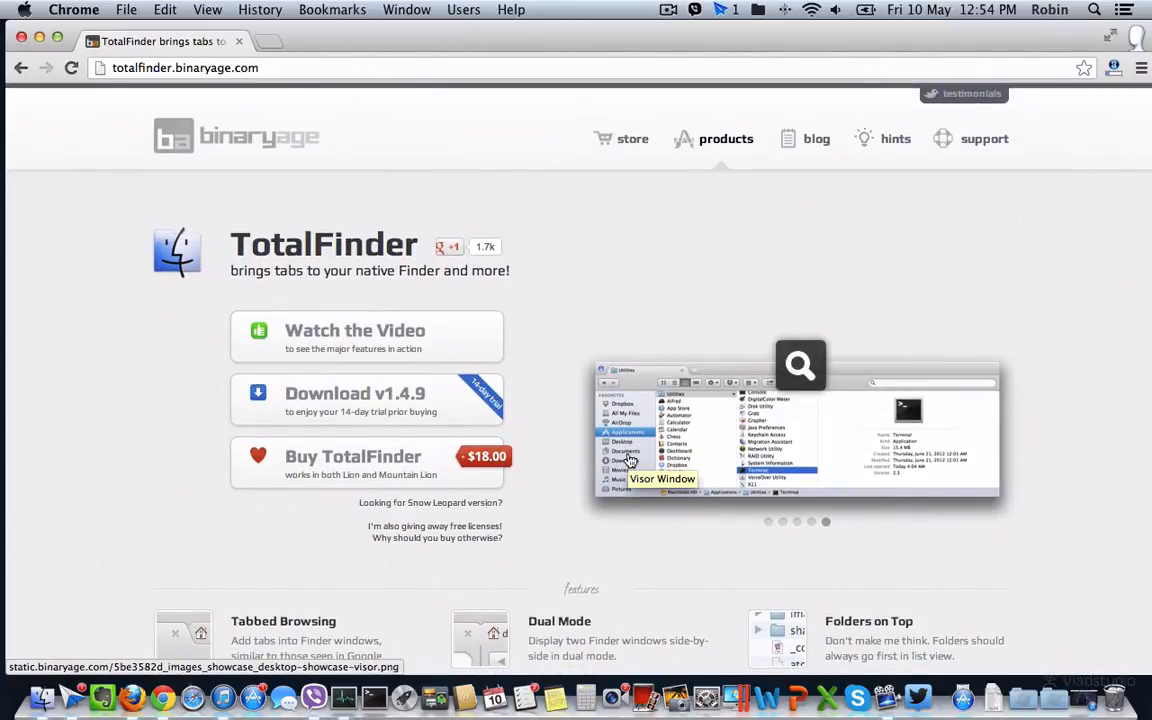
{"action": "scroll", "scroll_direction": "down", "scroll_amount": 3}
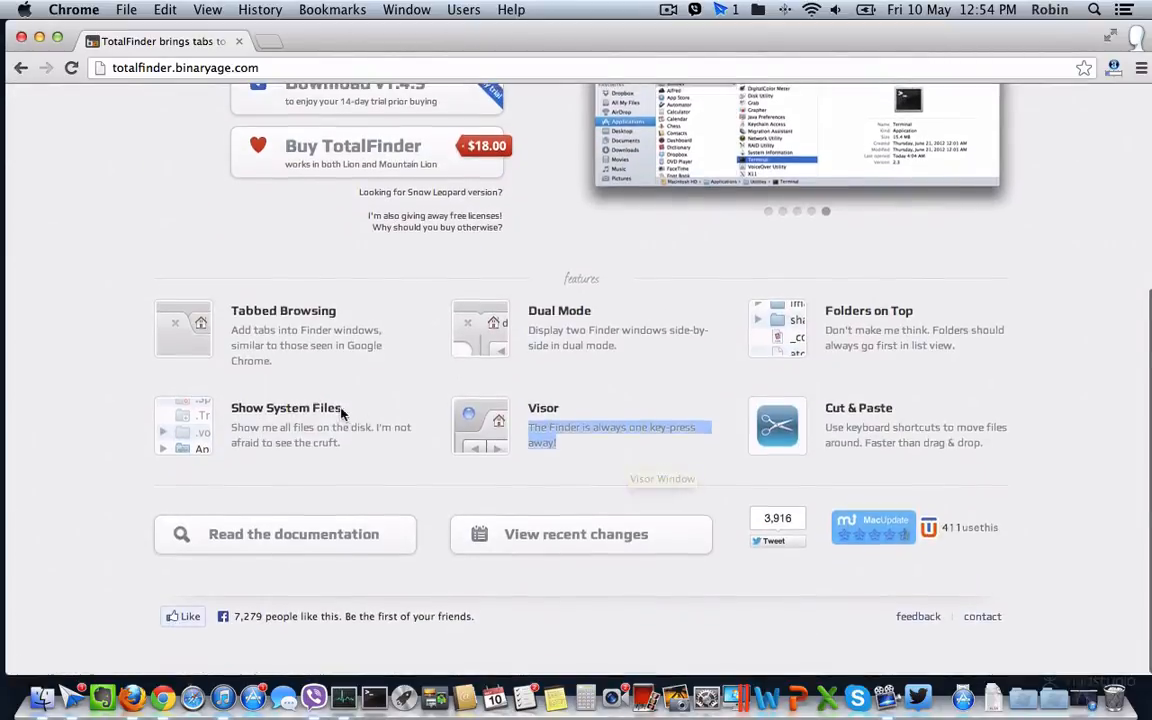